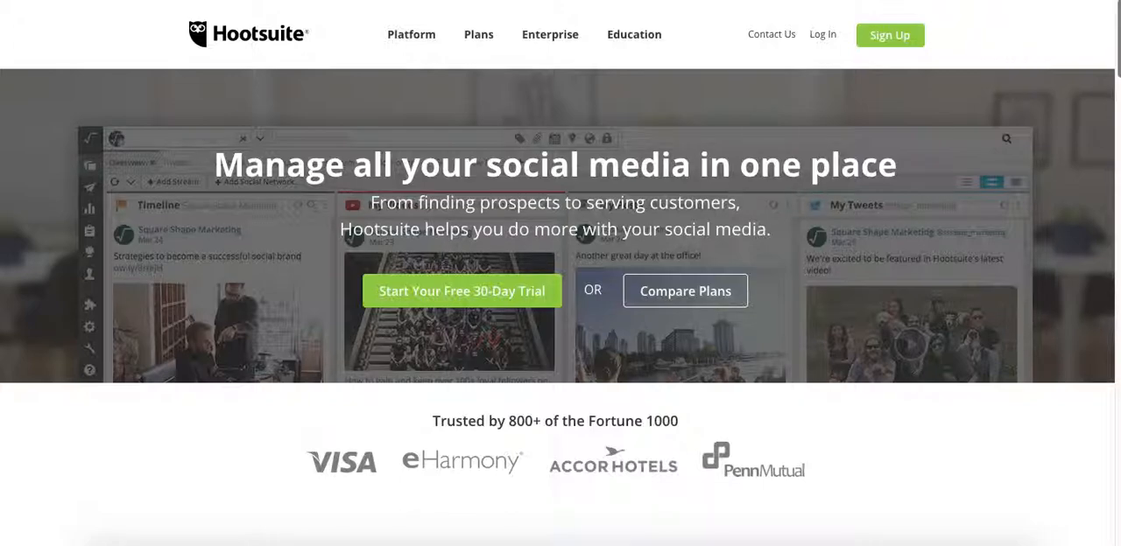
Scroll the Hootsuite homepage down through the feature sections to the site footer
scroll("down", 3)
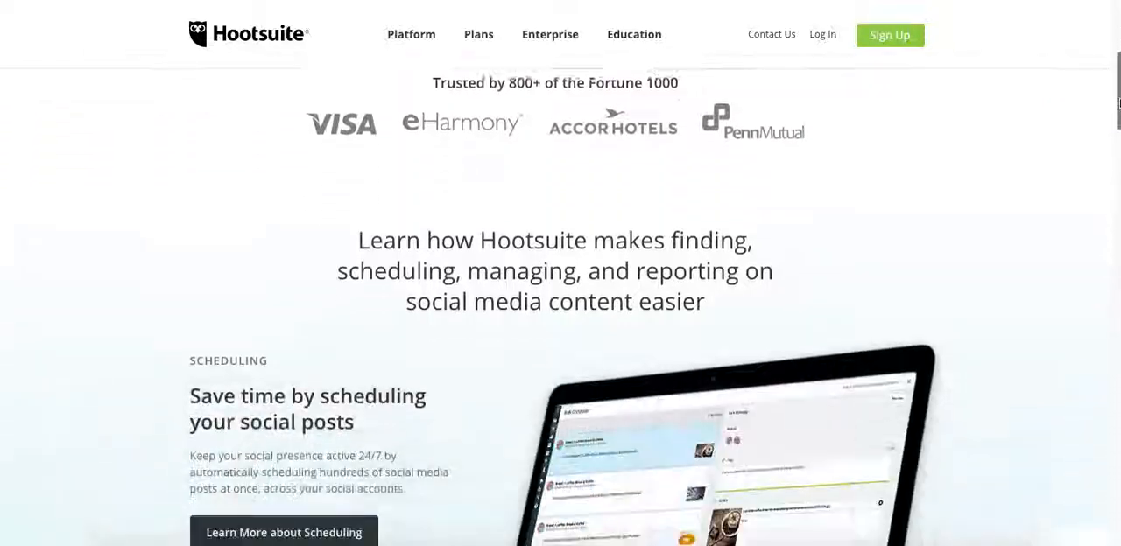
scroll("down", 3)
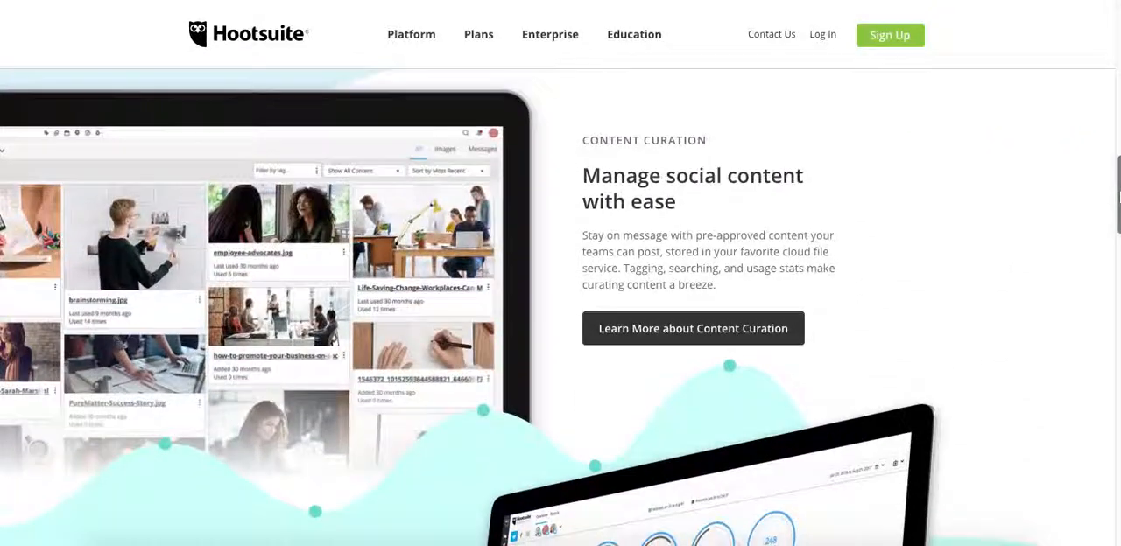
scroll("down", 3)
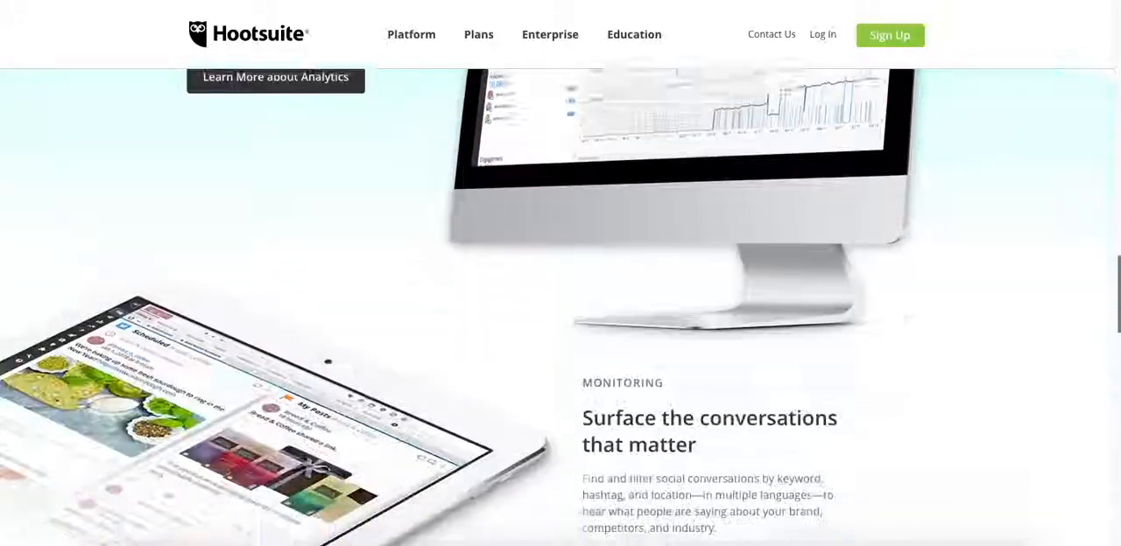
scroll("down", 3)
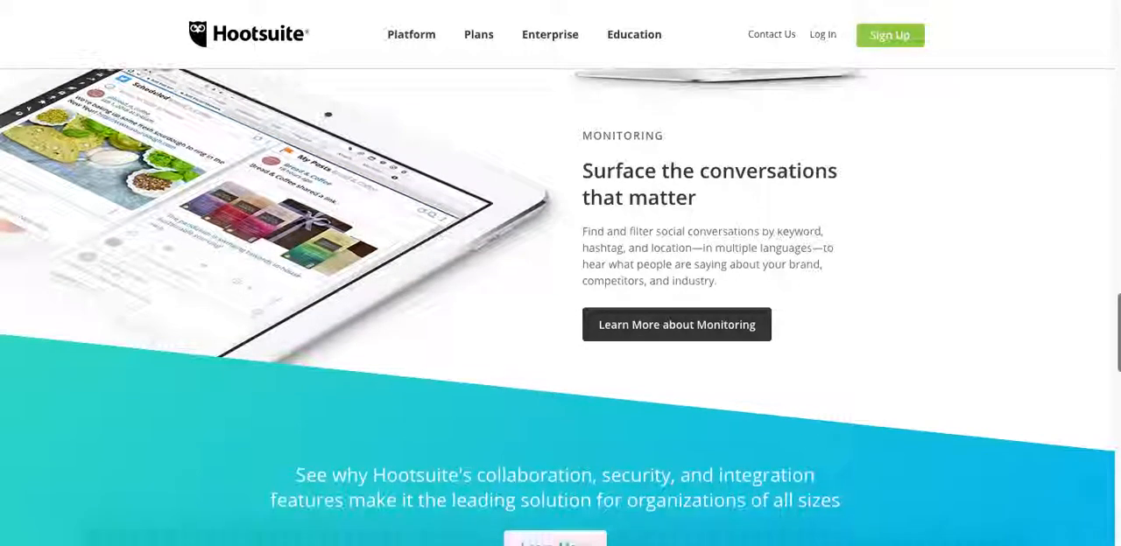
scroll("down", 3)
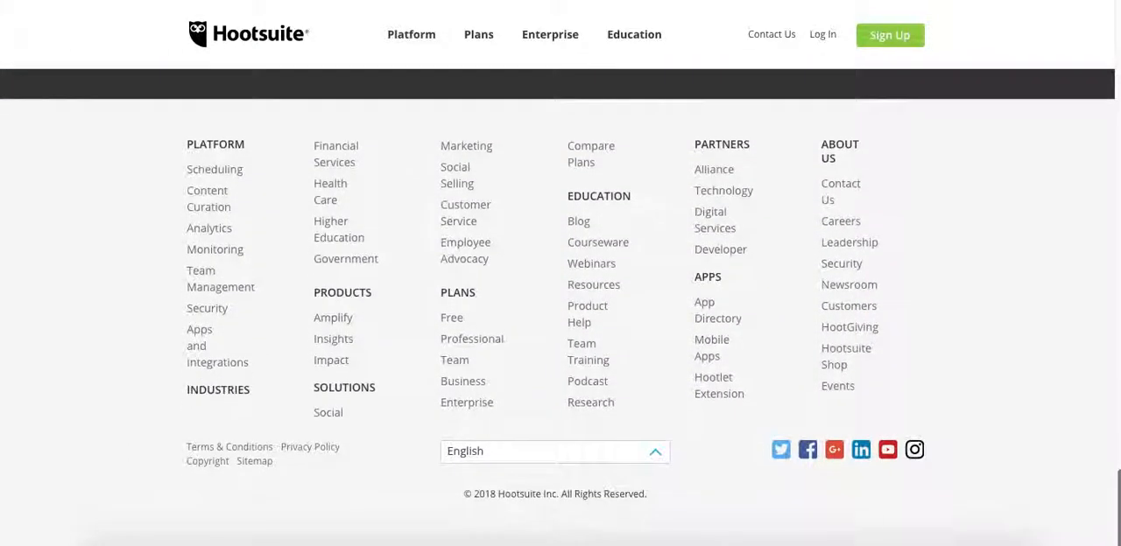
mouse_move(1055, 260)
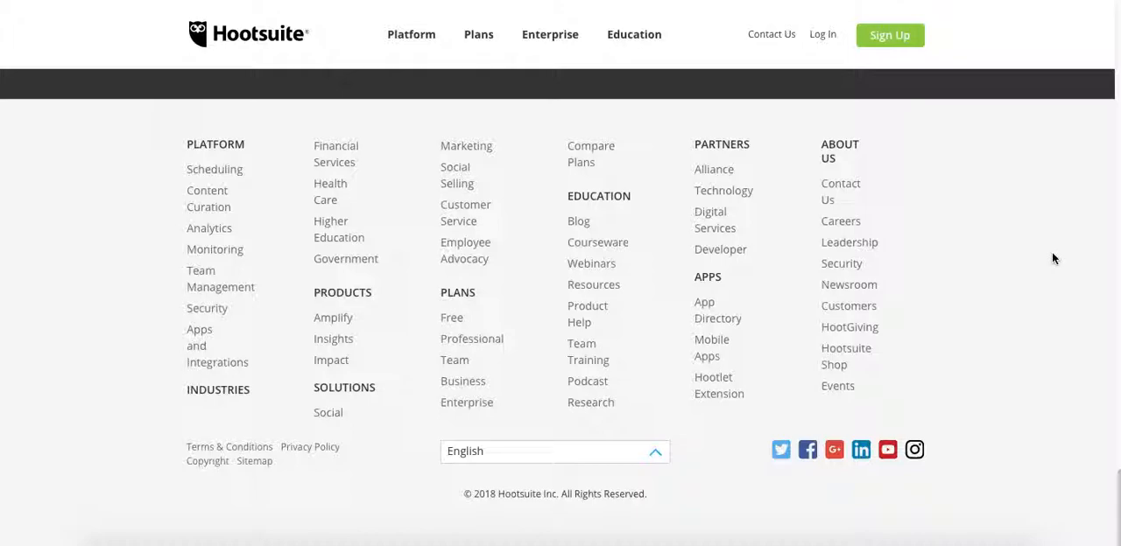
mouse_move(986, 54)
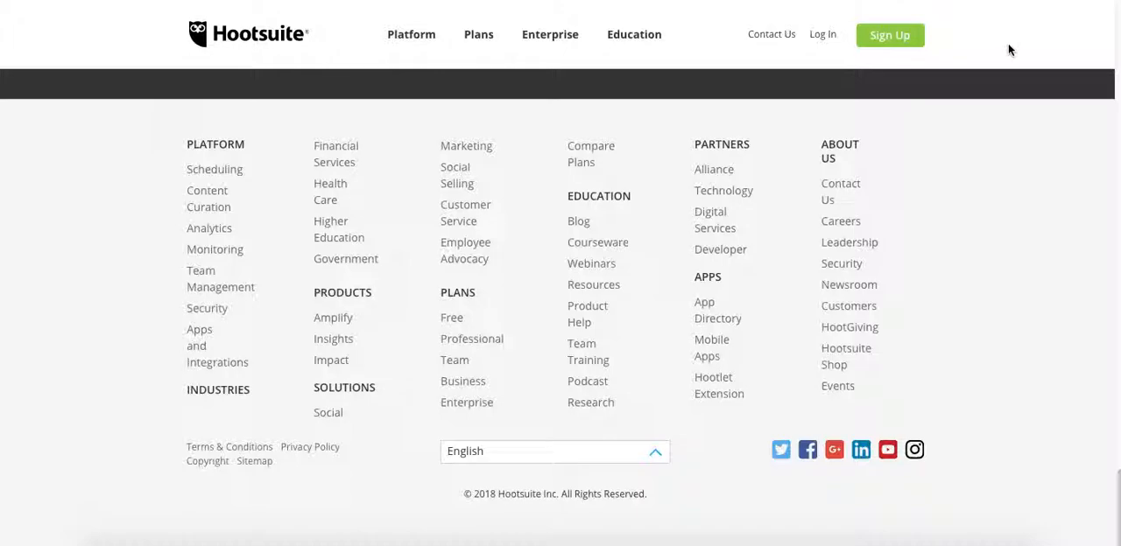
mouse_move(1010, 57)
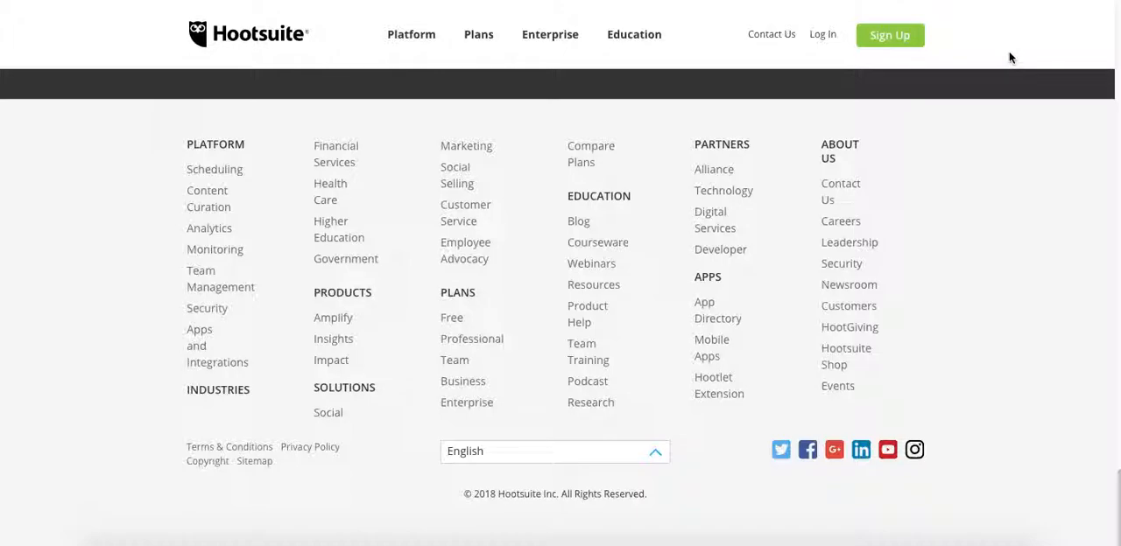
mouse_move(541, 254)
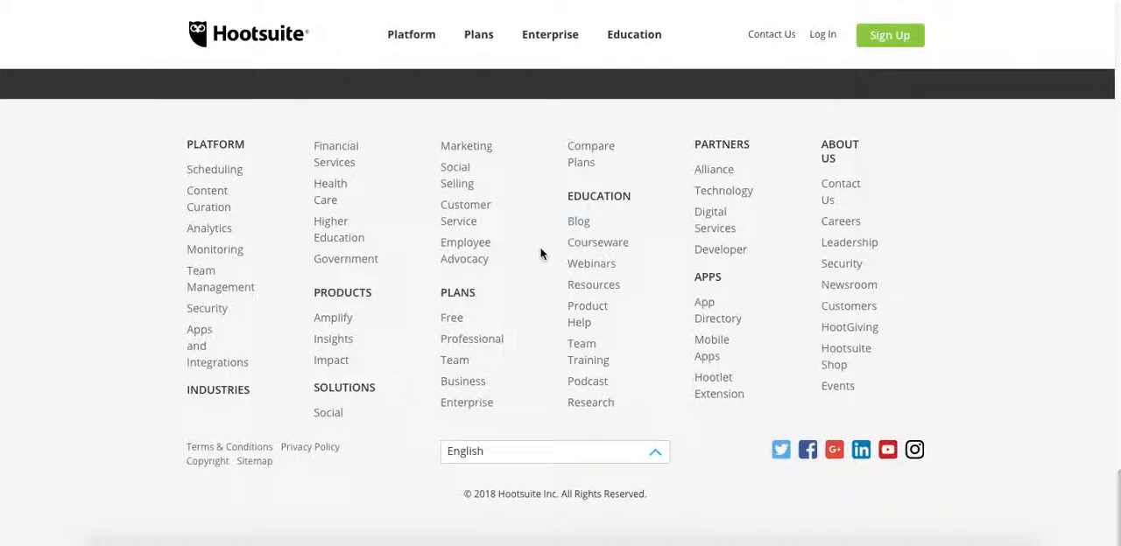
mouse_move(490, 319)
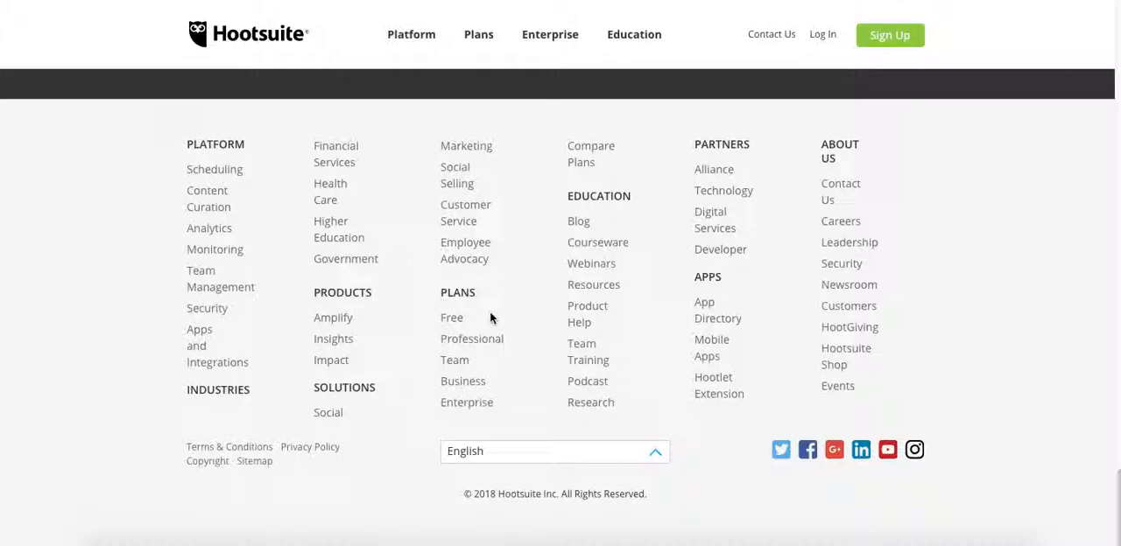
mouse_move(473, 331)
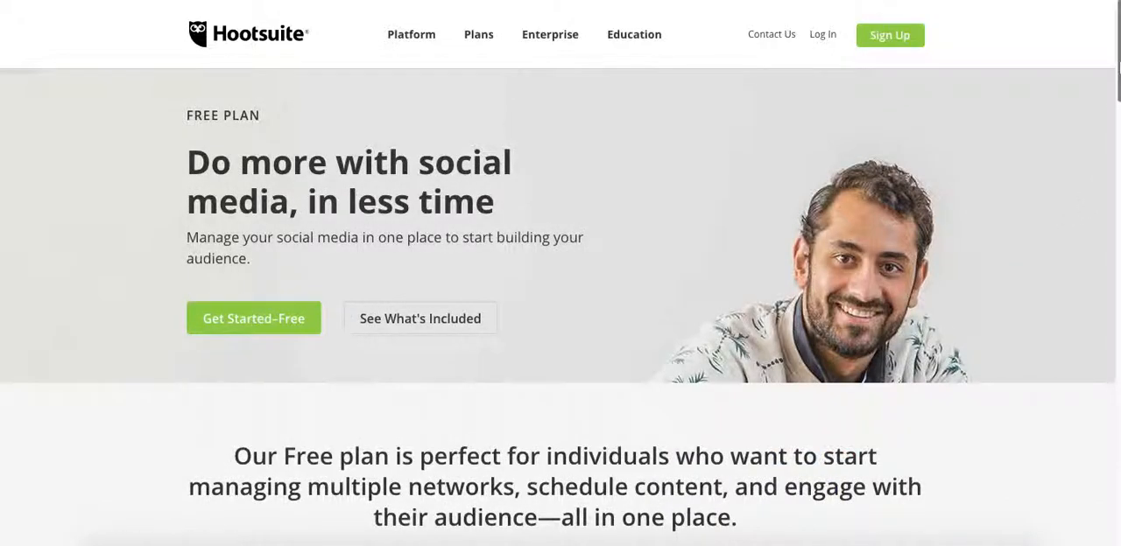
Start signing up for the Free plan, reaching the Create your Free account form
scroll("down", 3)
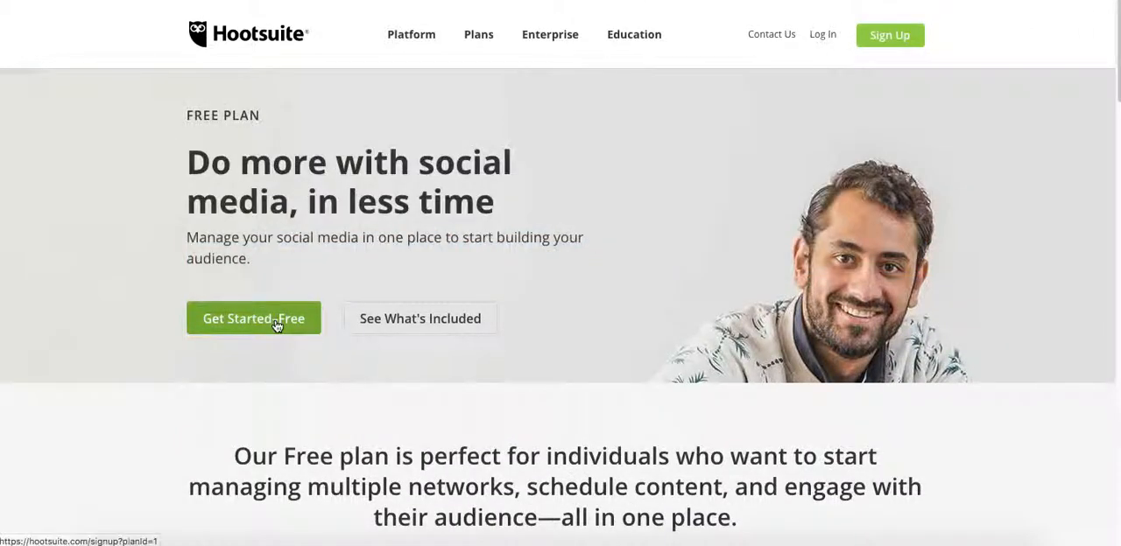
left_click(253, 319)
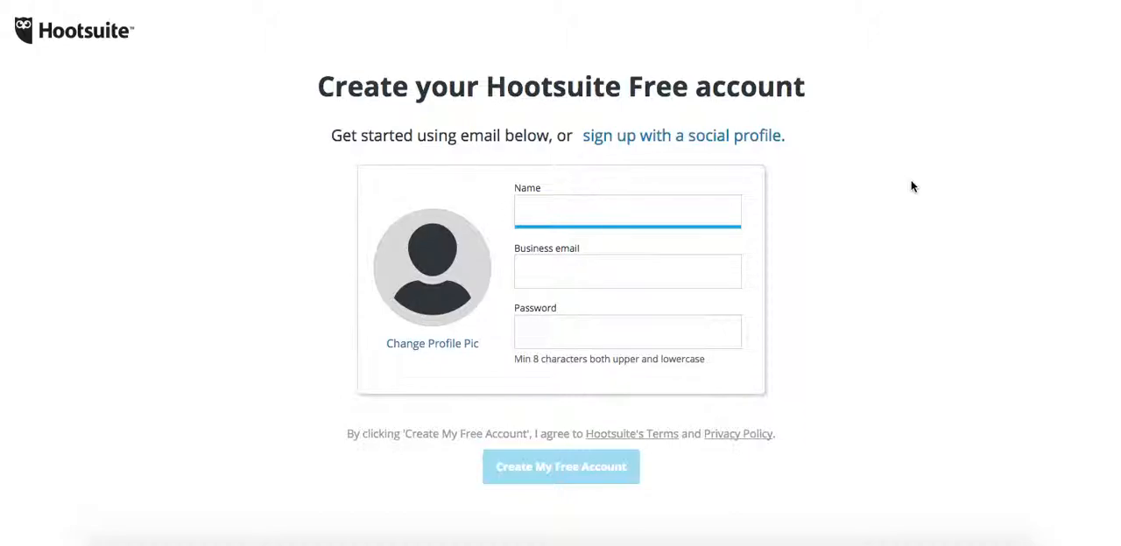
Enter the account holder's name and a business email ending in mail.com
left_click(627, 210)
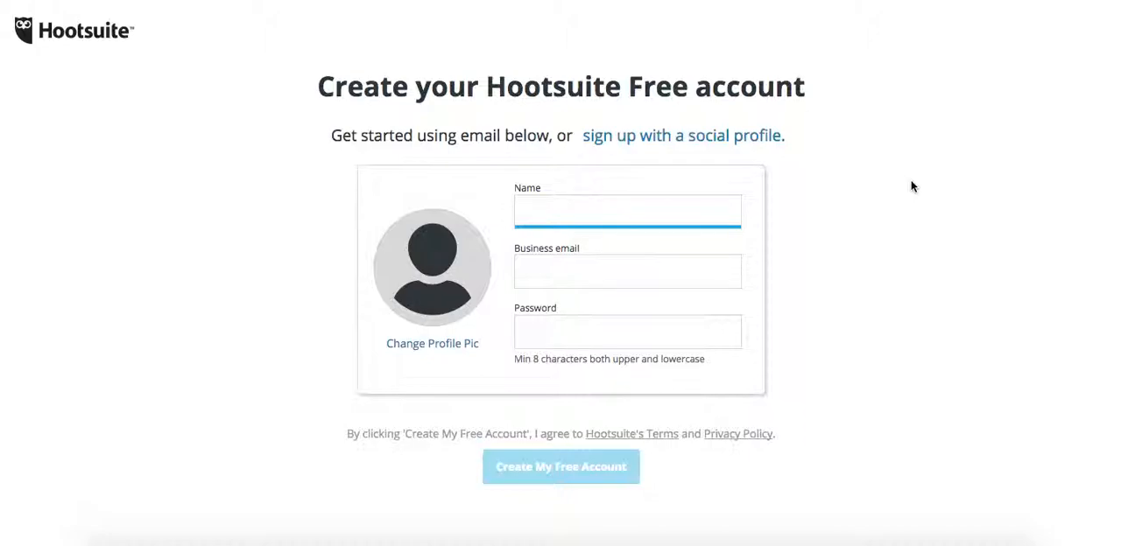
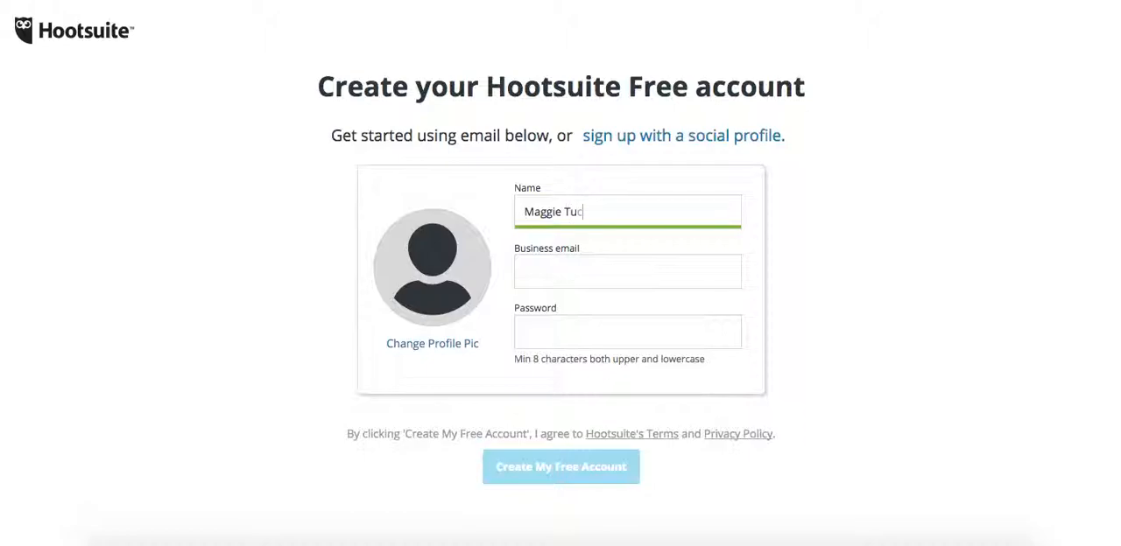
left_click(627, 270)
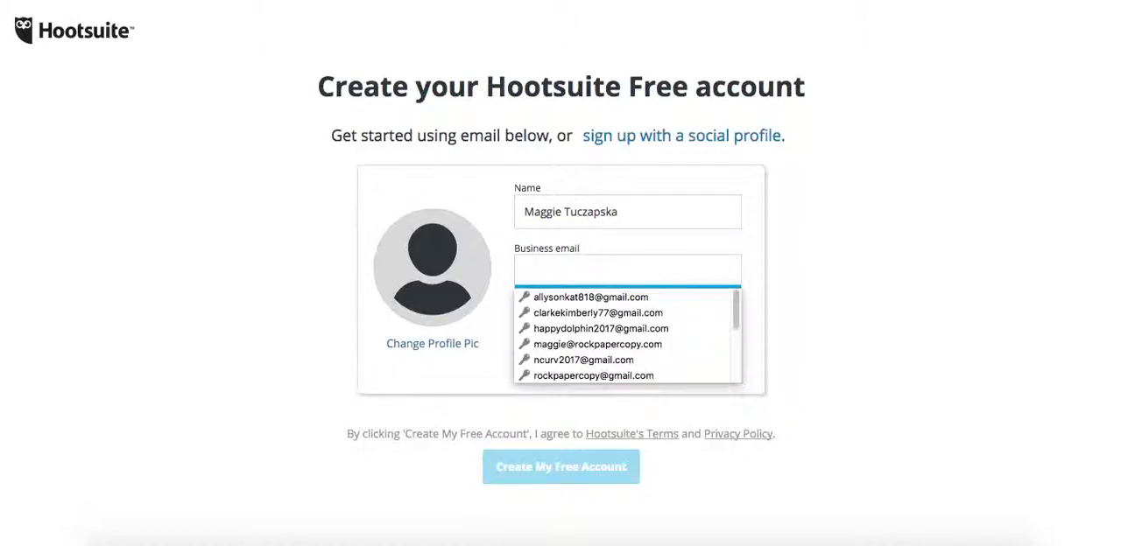
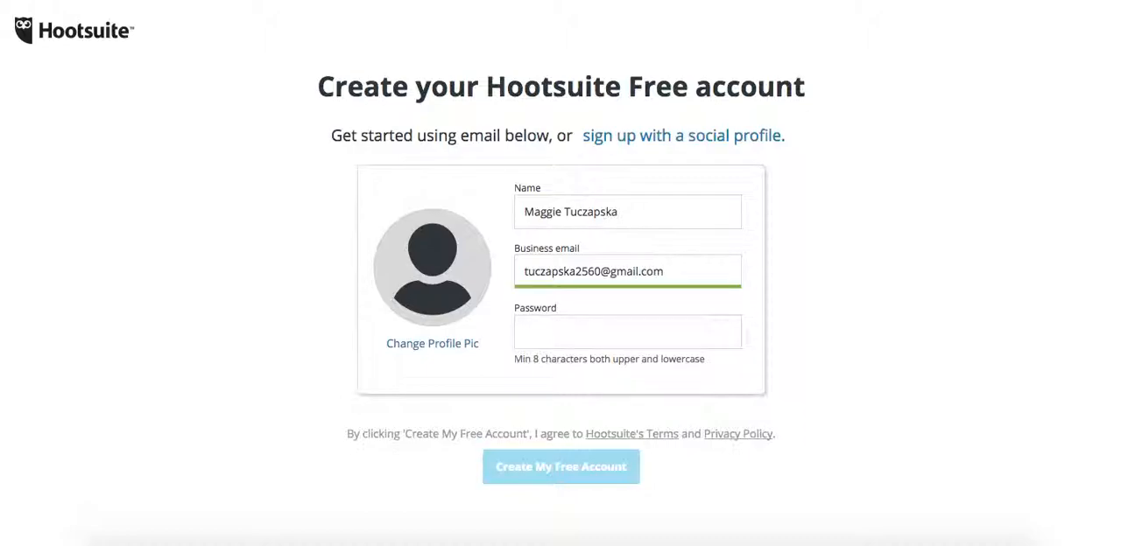
Enter the password and submit the sign-up, which returns an email-already-registered error
left_click(627, 331)
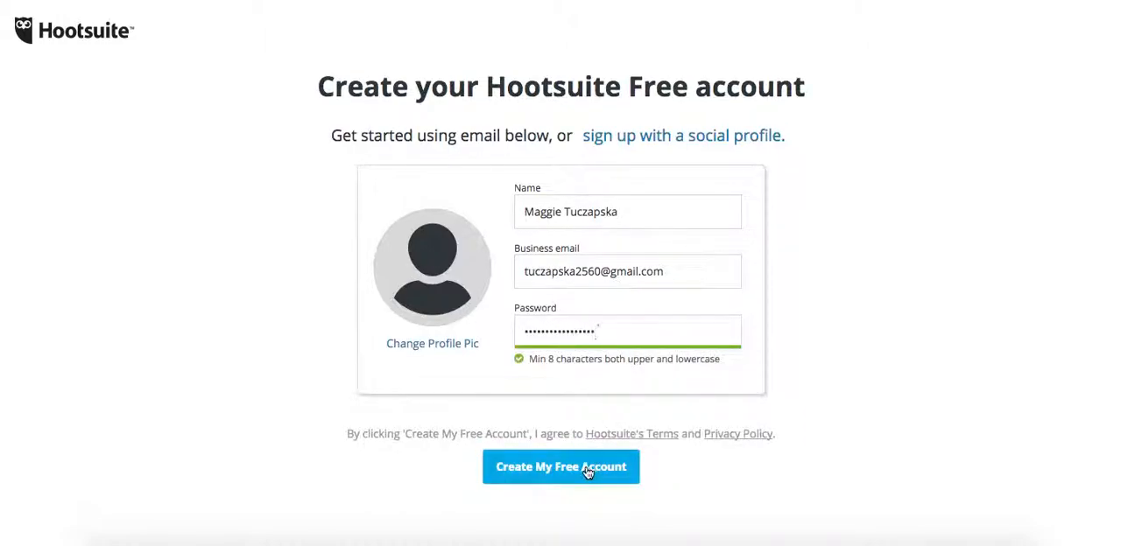
left_click(561, 466)
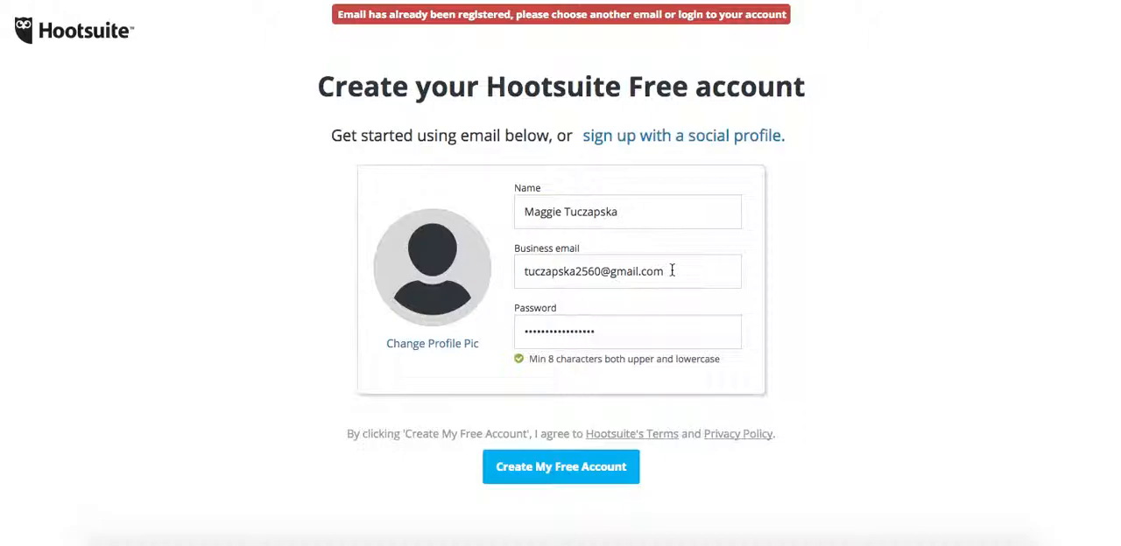
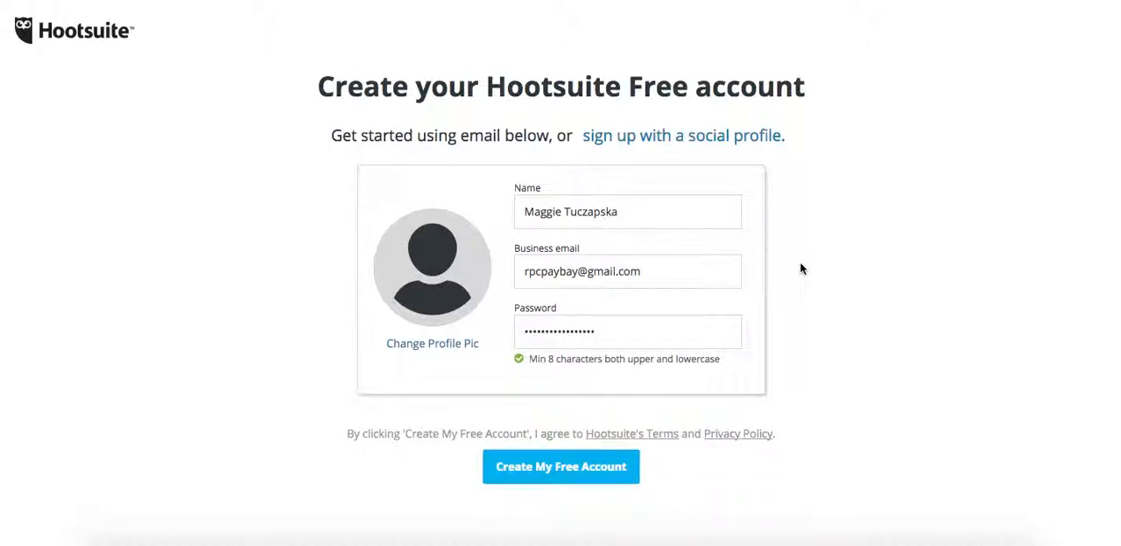
left_click(561, 466)
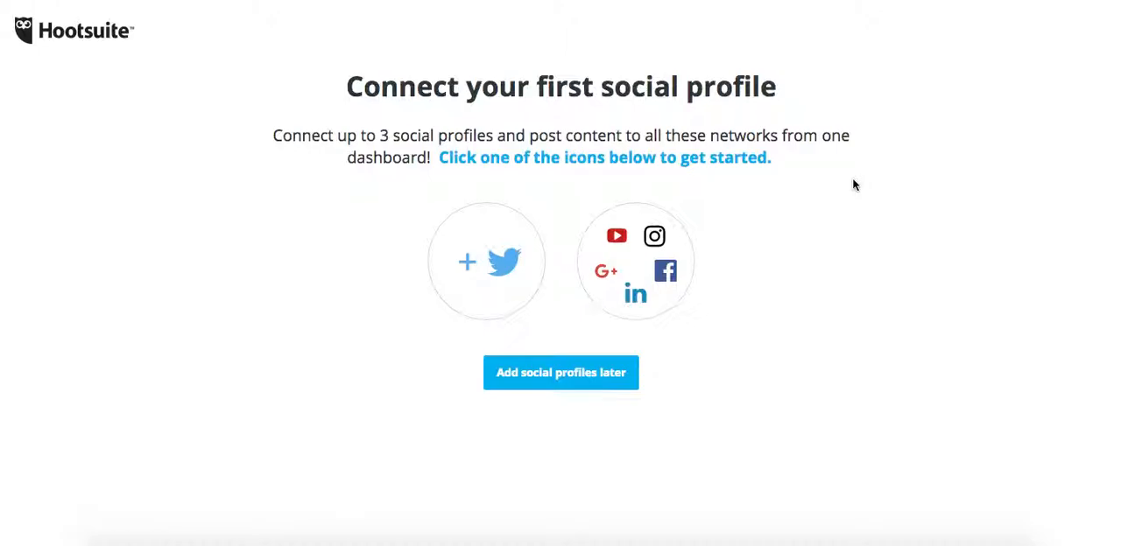
mouse_move(727, 281)
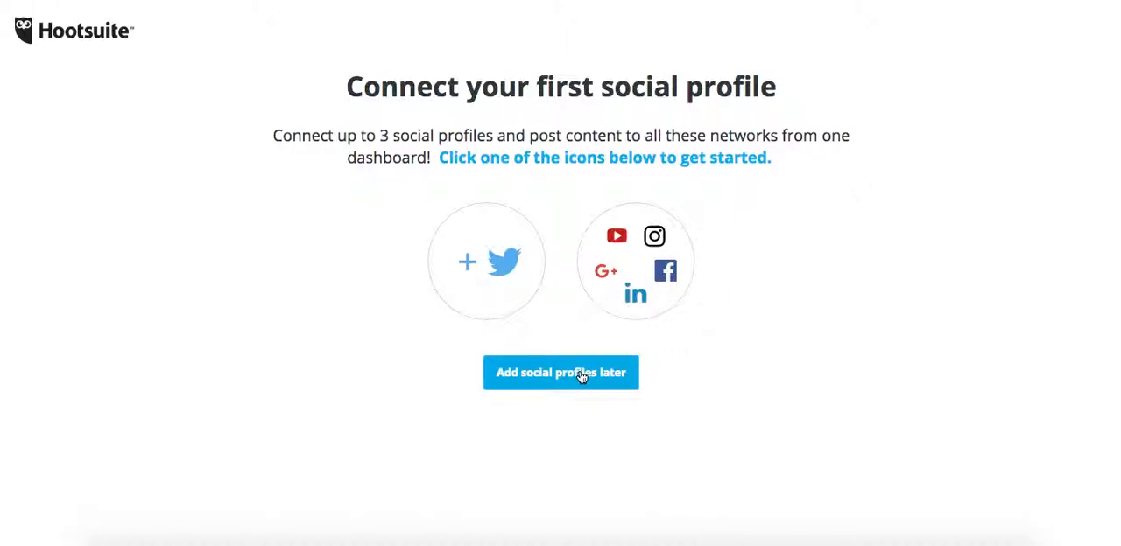
Skip connecting social profiles for now, reaching the 'You're almost there!' form
left_click(560, 371)
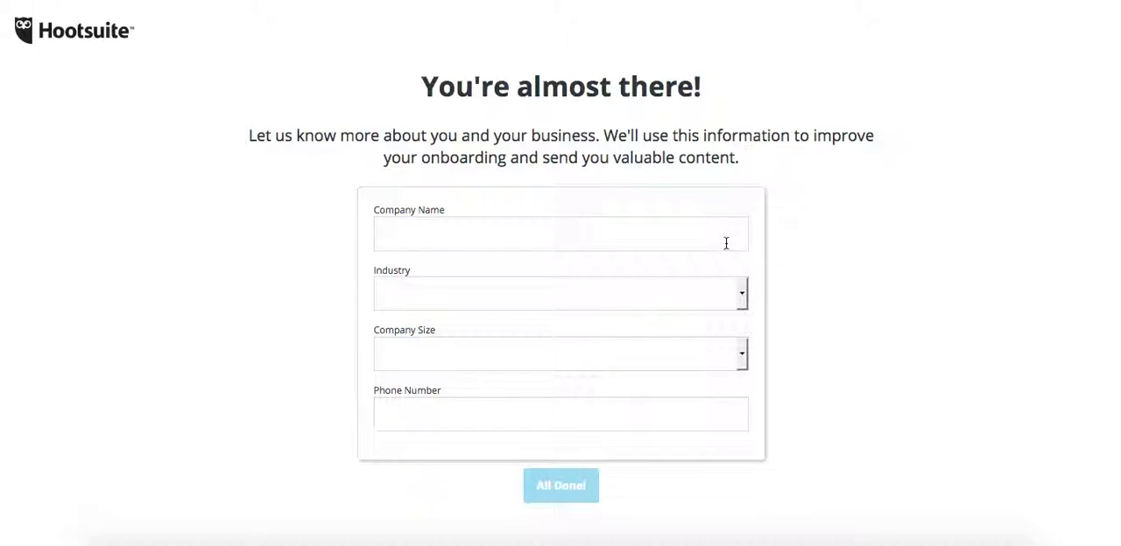
Enter company name Rock Paper Copy and choose Consulting/Services as the industry
left_click(561, 234)
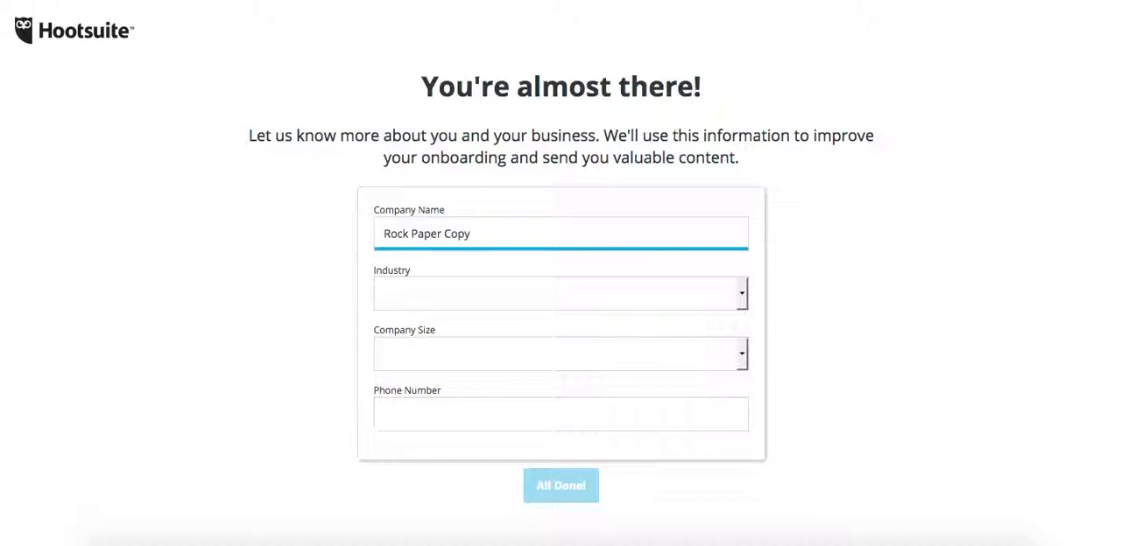
left_click(560, 294)
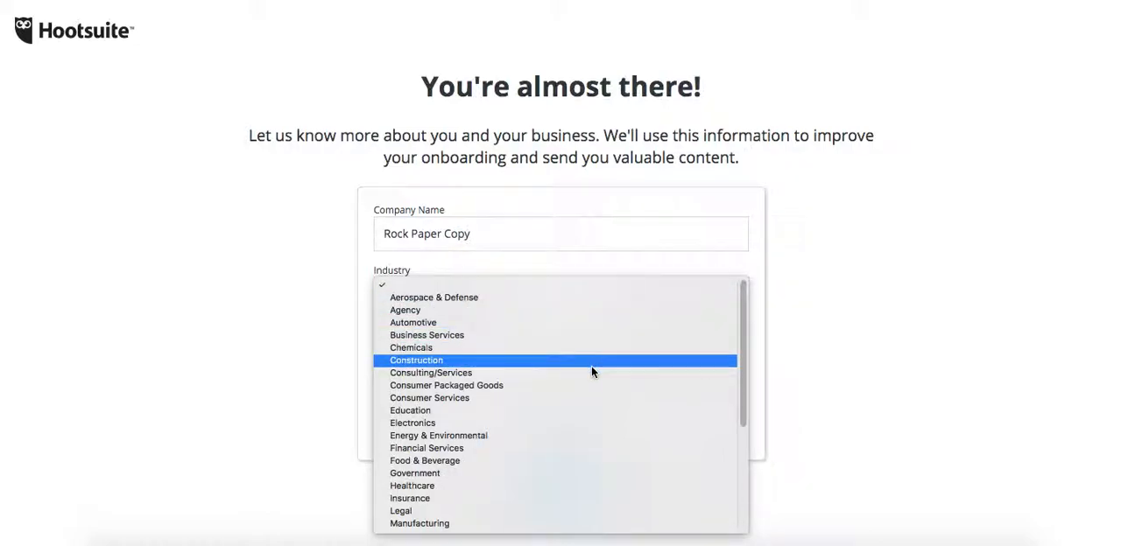
mouse_move(564, 505)
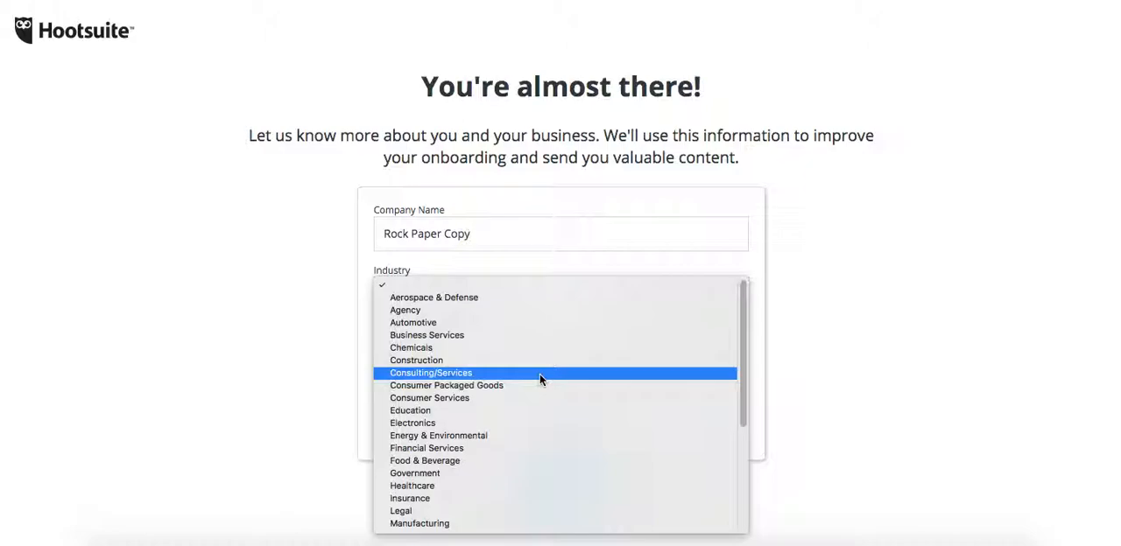
mouse_move(473, 385)
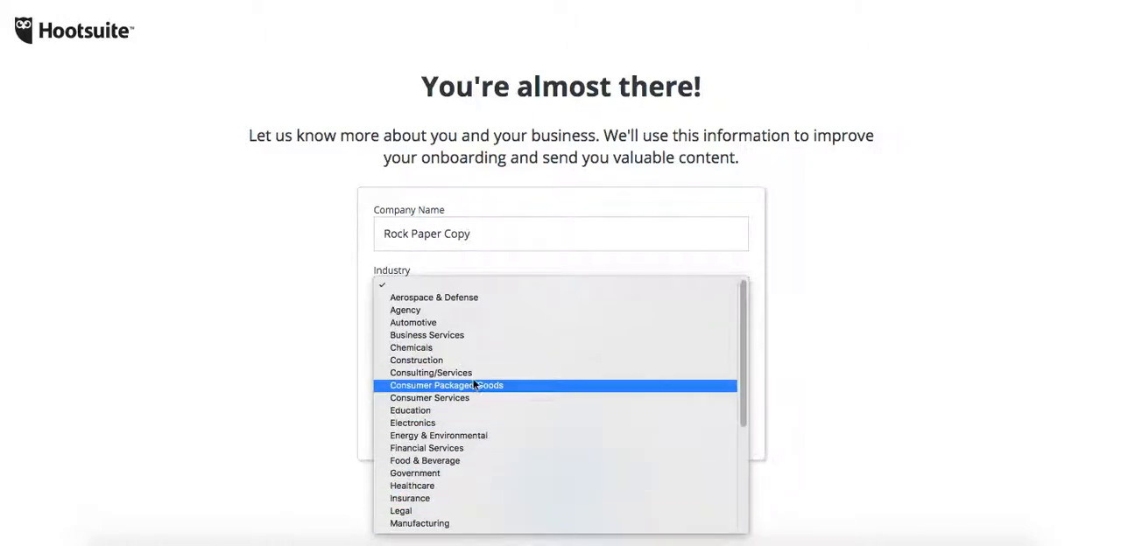
scroll("down", 3)
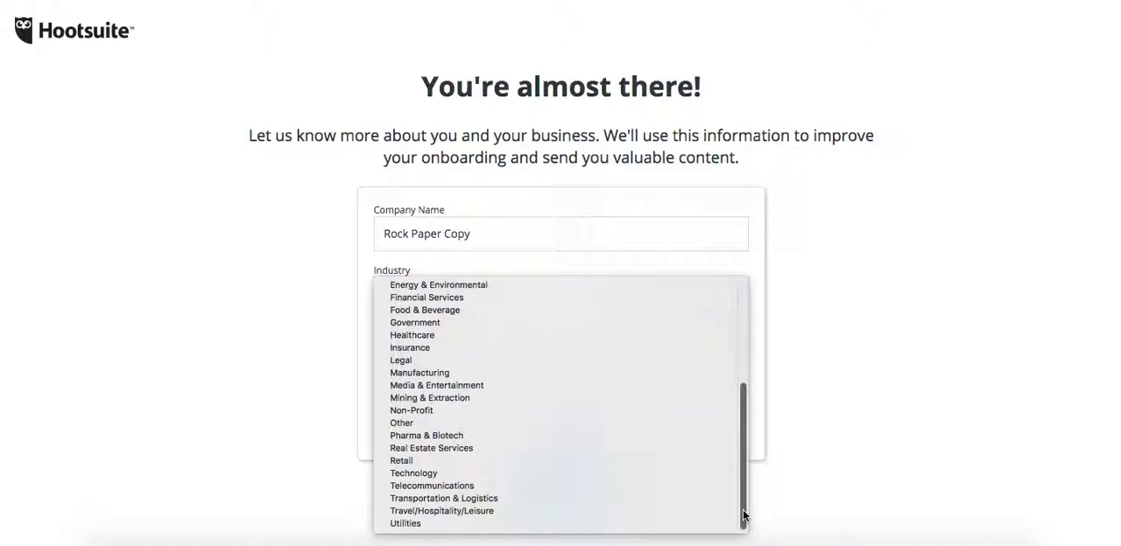
mouse_move(399, 424)
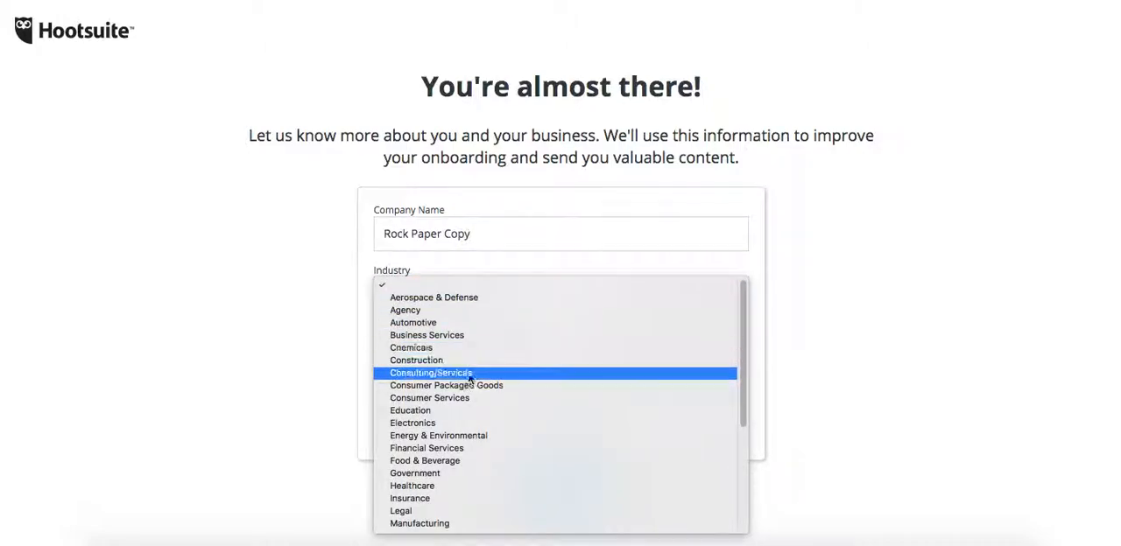
left_click(431, 373)
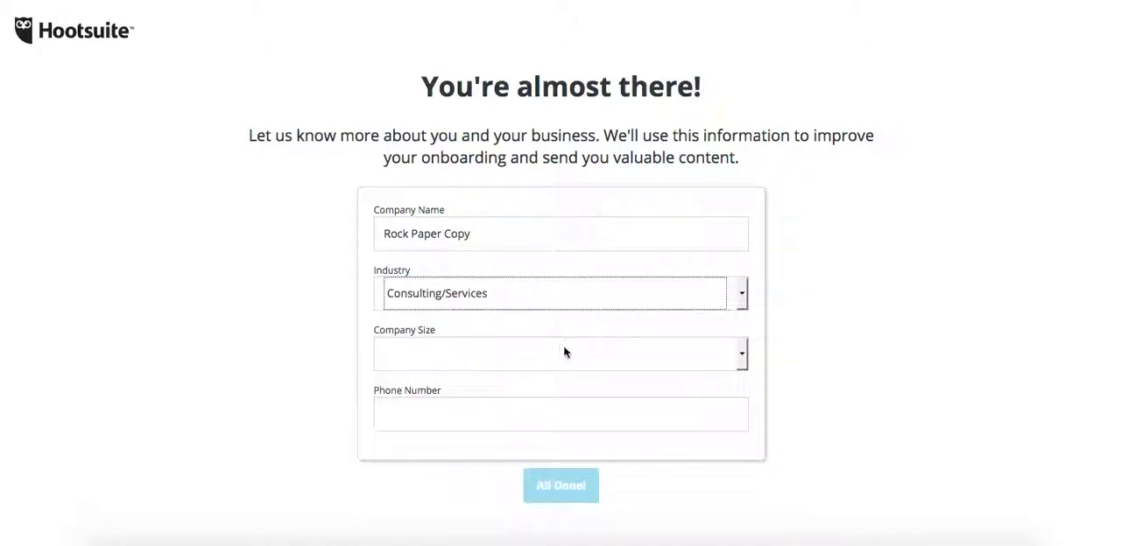
Set company size to 1 - 20 and submit the business details with All Done!
left_click(560, 353)
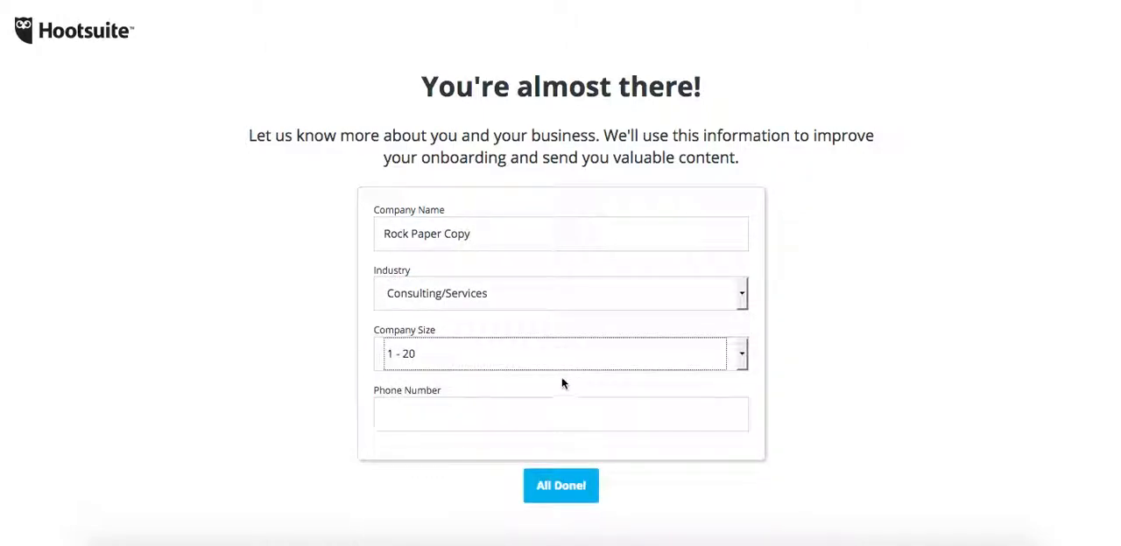
left_click(560, 413)
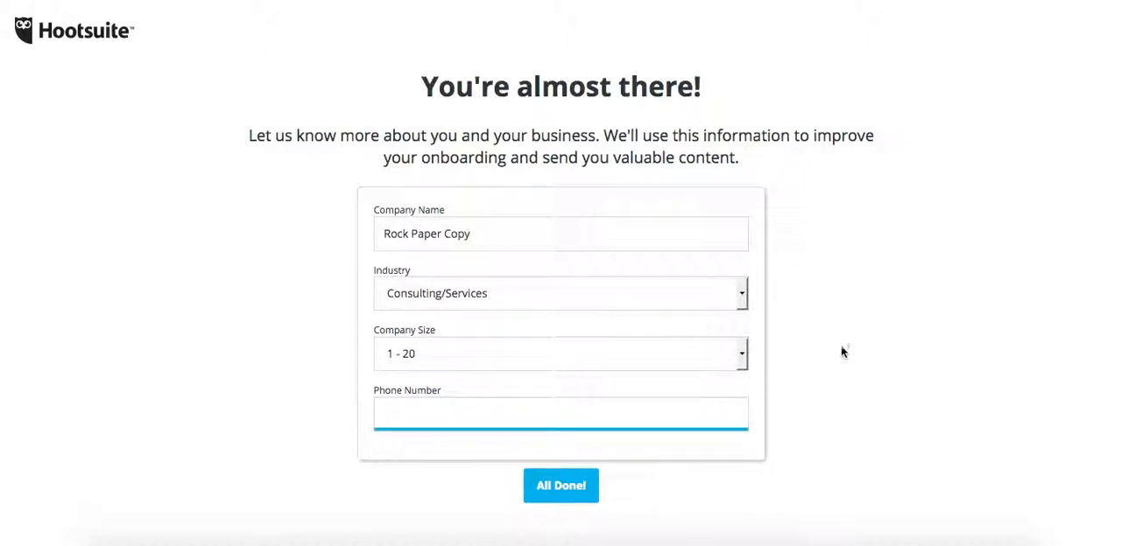
left_click(561, 487)
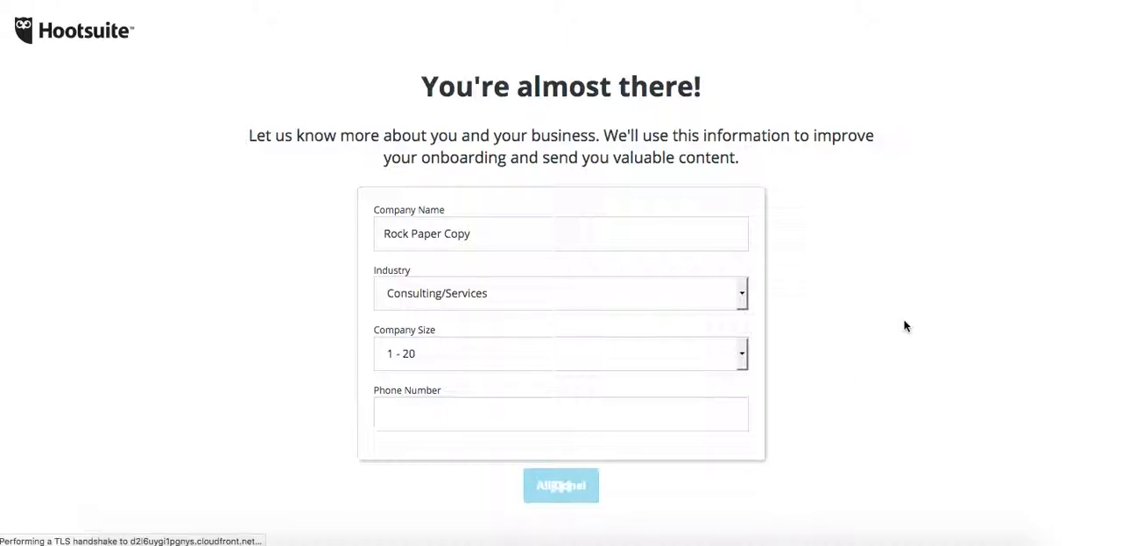
left_click(560, 485)
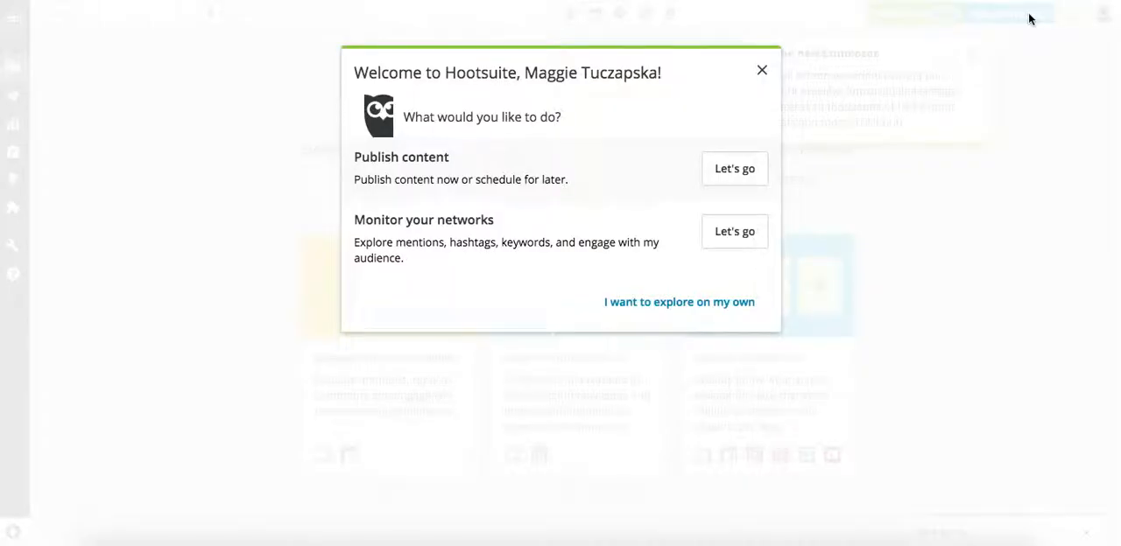
mouse_move(822, 81)
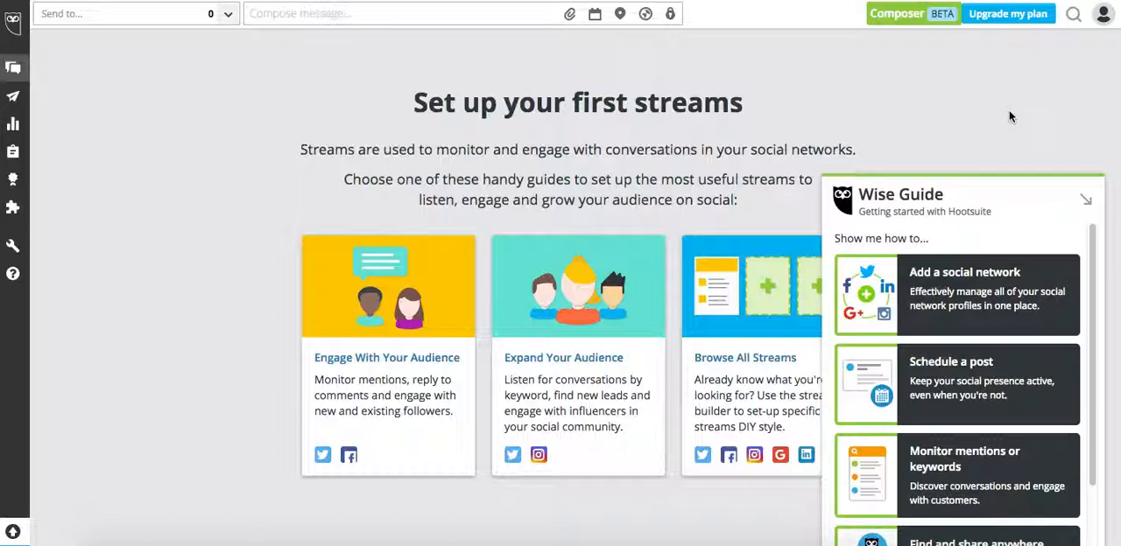
mouse_move(1086, 203)
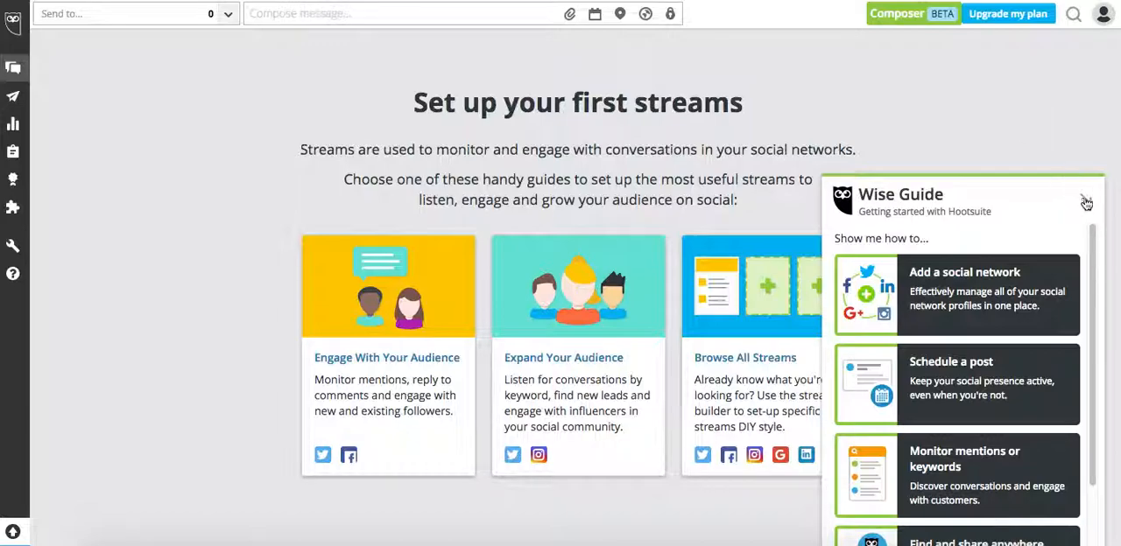
Minimize the Wise Guide, check the Help menu and close its reminder popup
left_click(1086, 202)
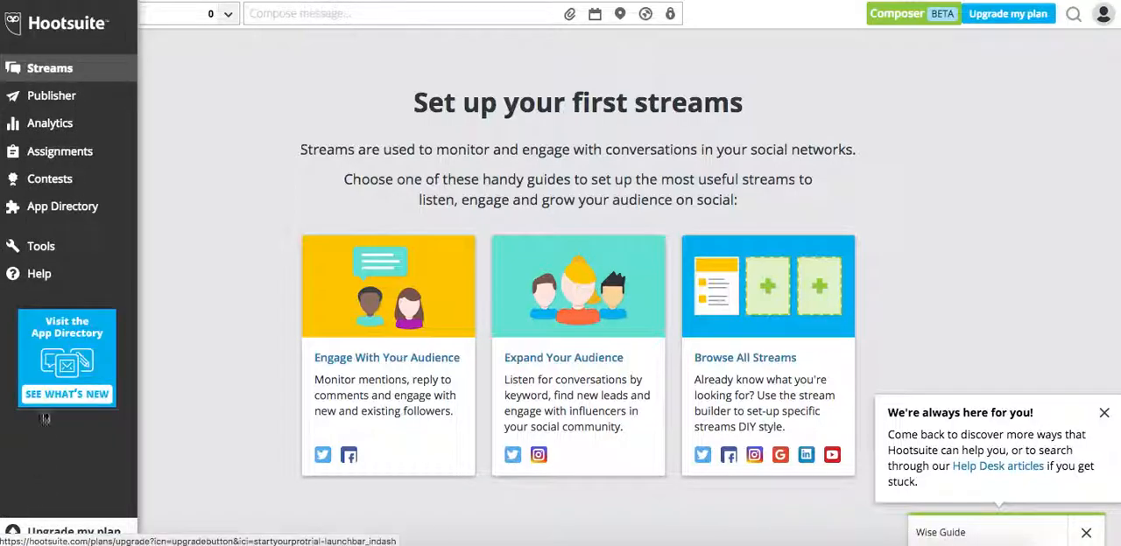
left_click(38, 273)
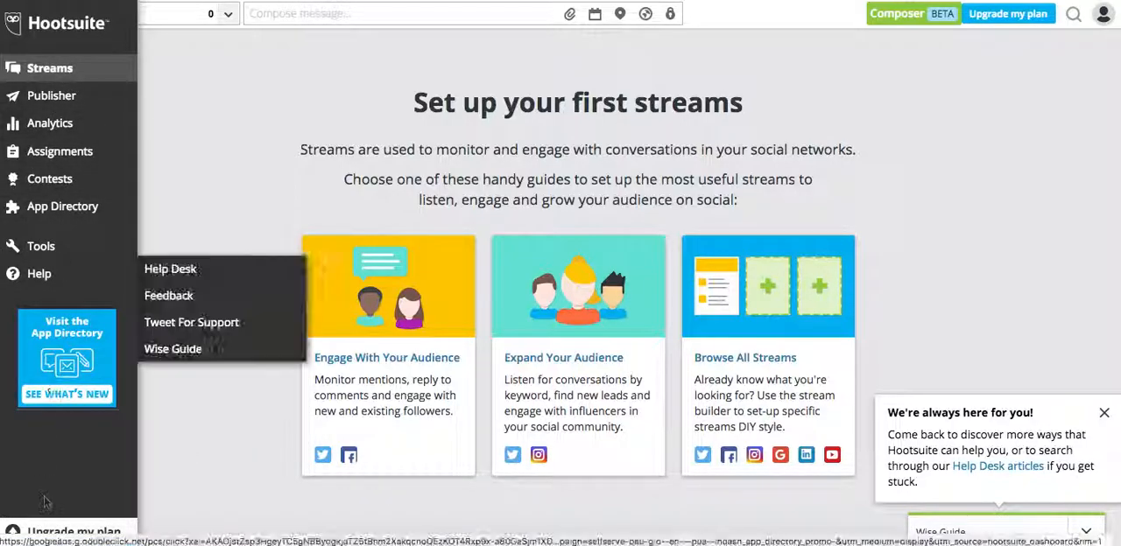
left_click(1103, 14)
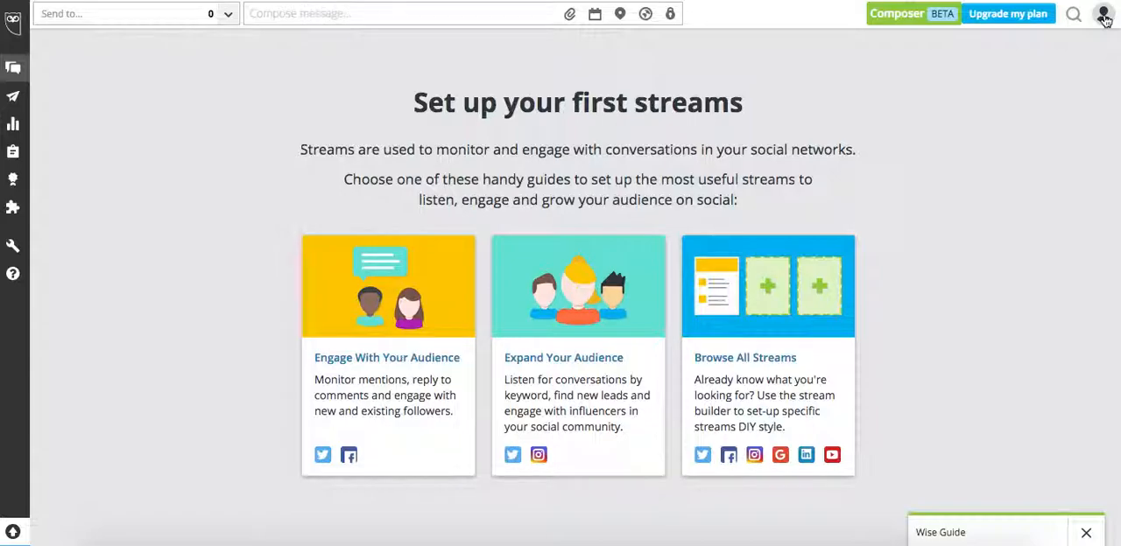
Go to social networks management, decline the sharing upgrade offer, and reopen the account options list
left_click(1104, 14)
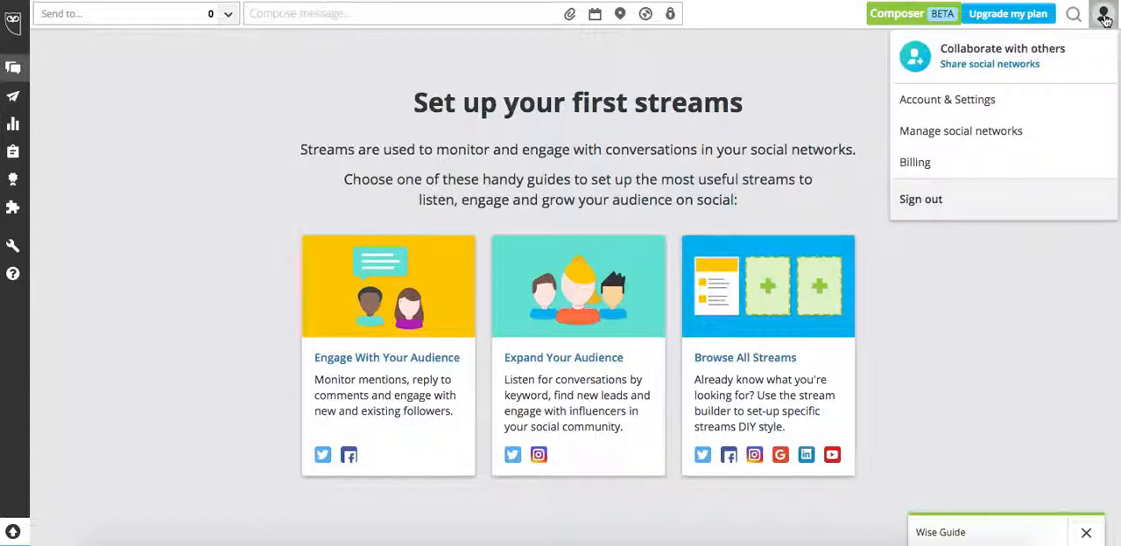
mouse_move(977, 129)
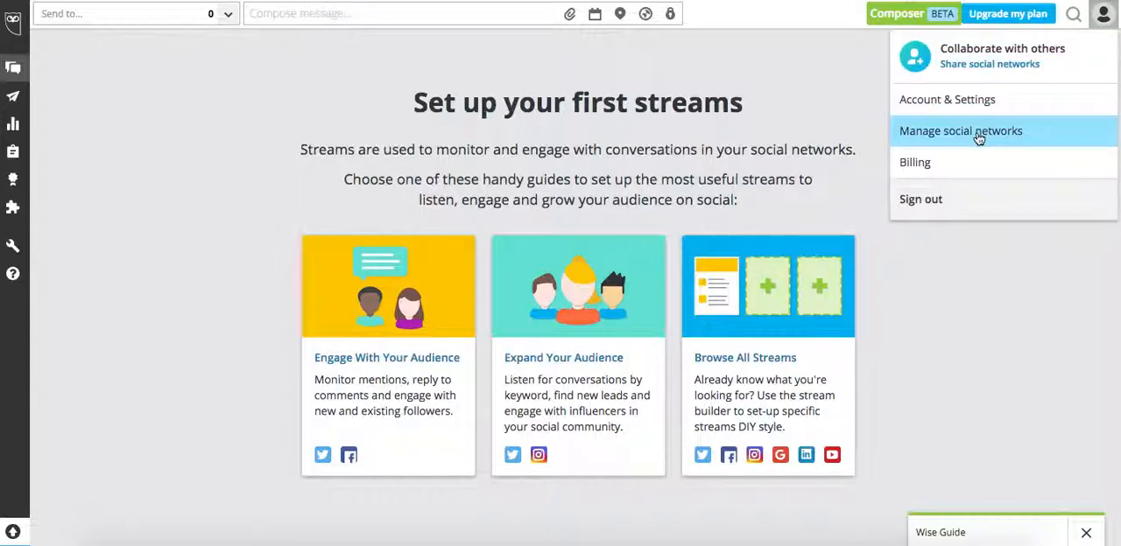
left_click(960, 130)
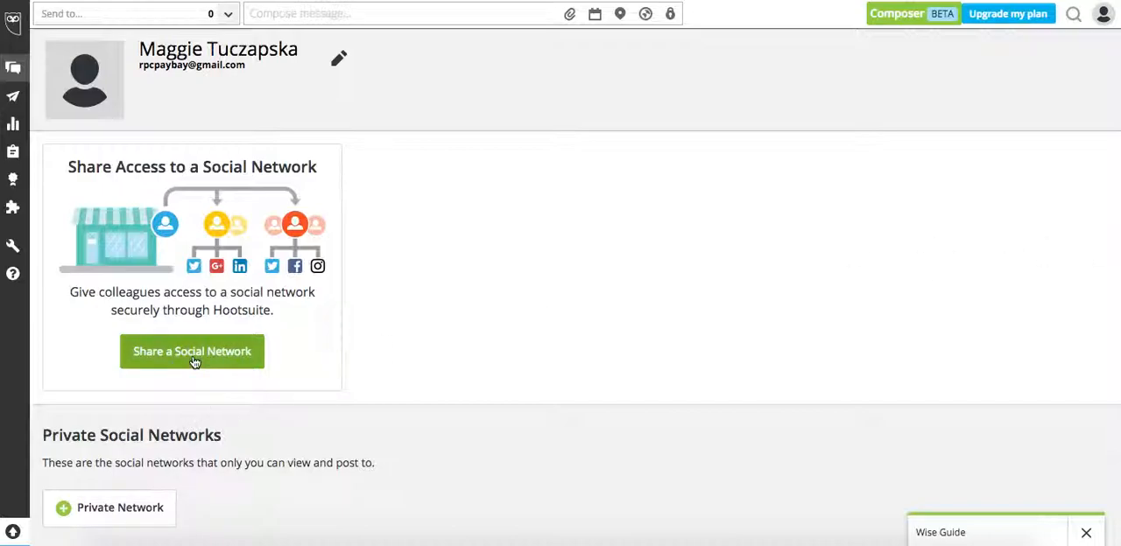
left_click(193, 352)
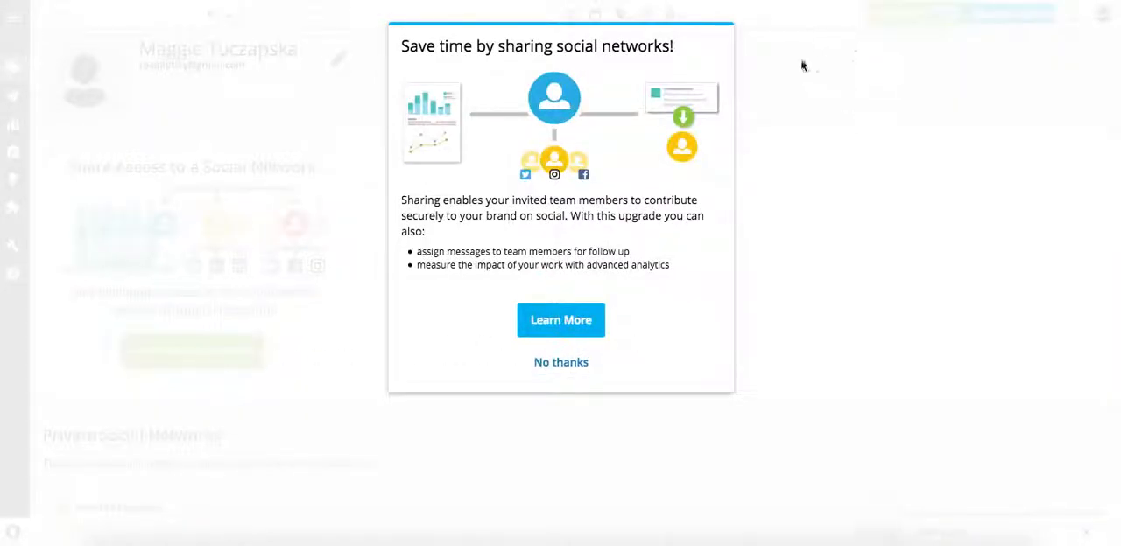
left_click(560, 361)
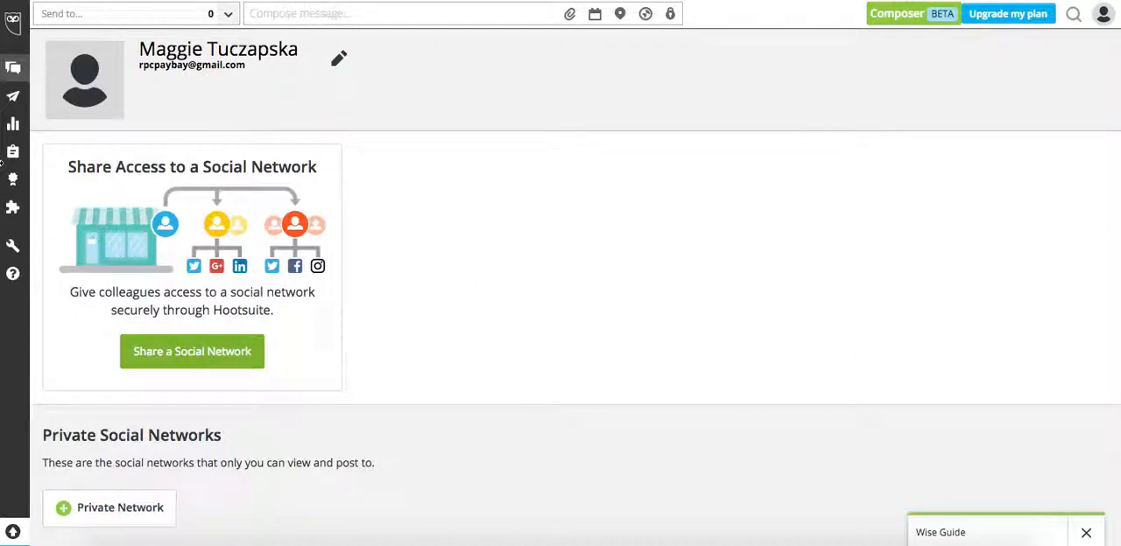
left_click(1104, 14)
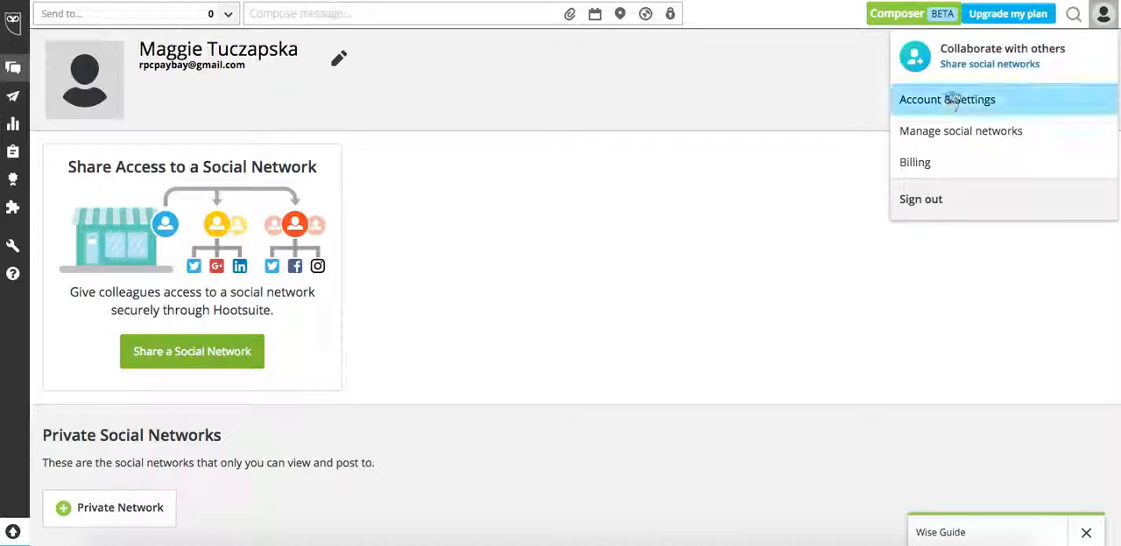
left_click(946, 98)
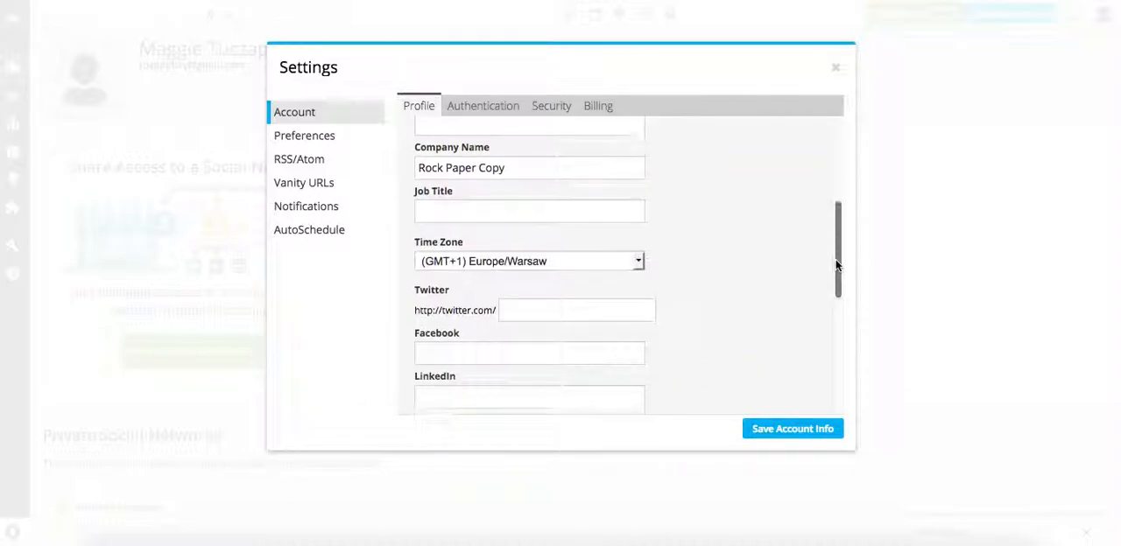
scroll("down", 3)
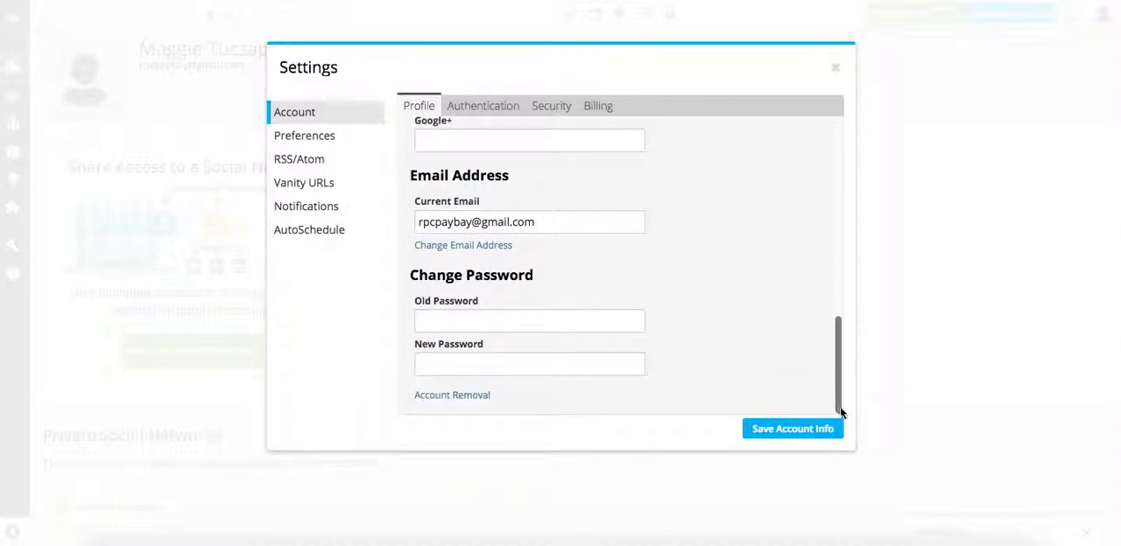
left_click(834, 66)
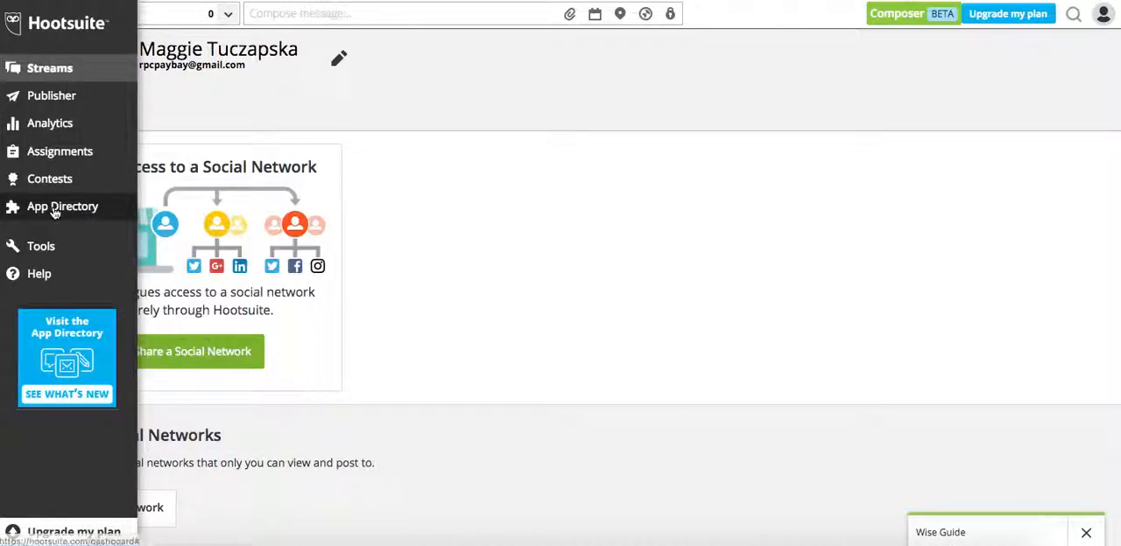
Show the Publisher's Scheduled messages, which report no social networks added yet
left_click(51, 94)
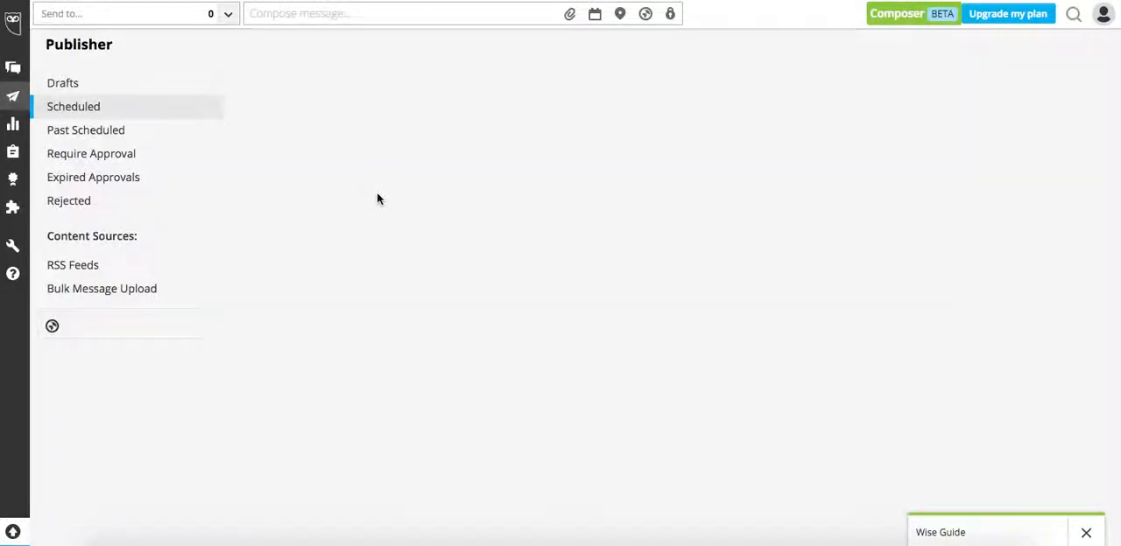
left_click(93, 177)
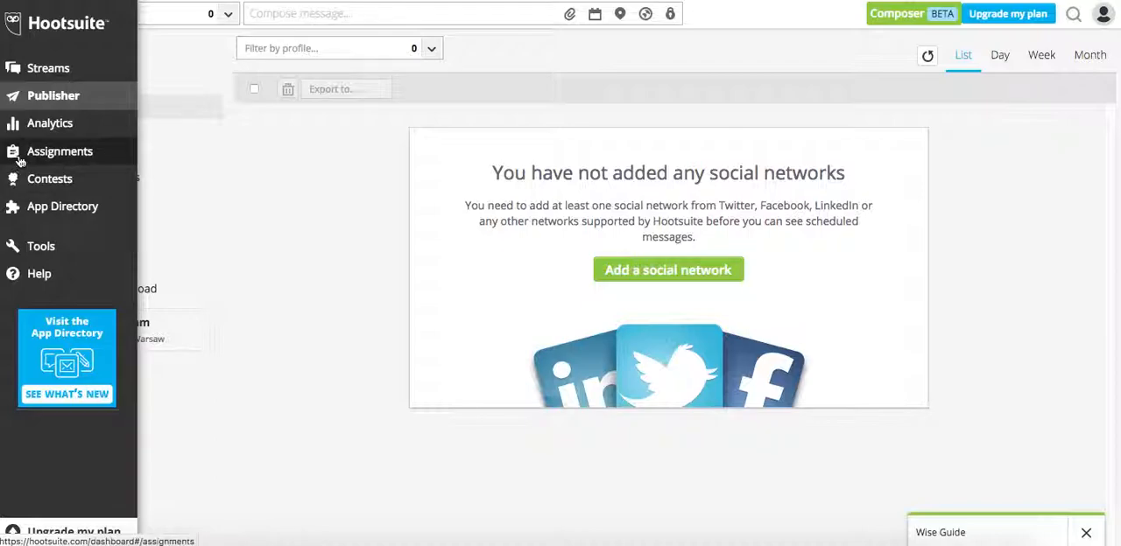
left_click(40, 245)
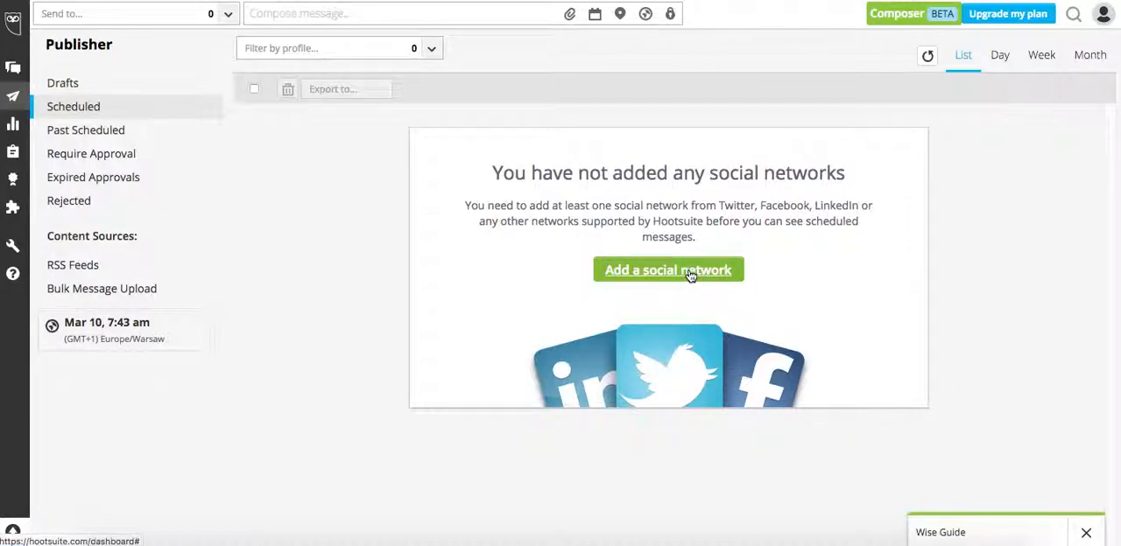
left_click(667, 270)
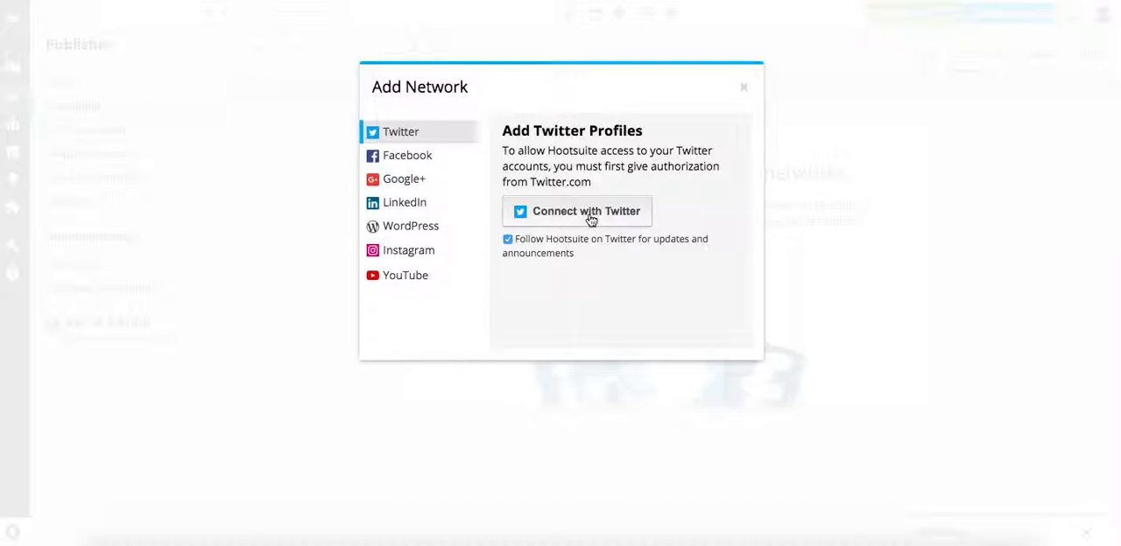
mouse_move(406, 155)
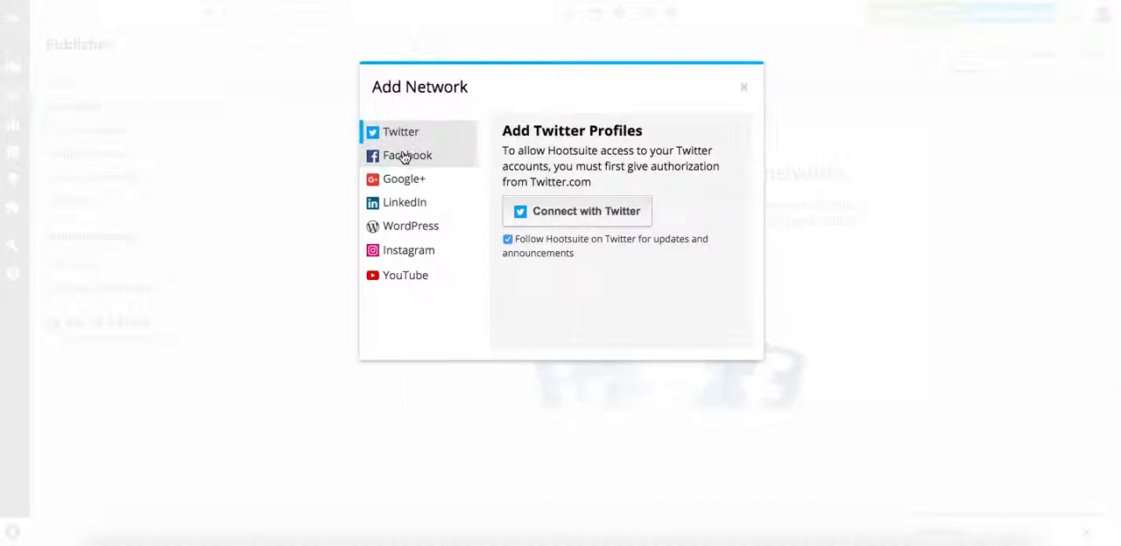
mouse_move(405, 206)
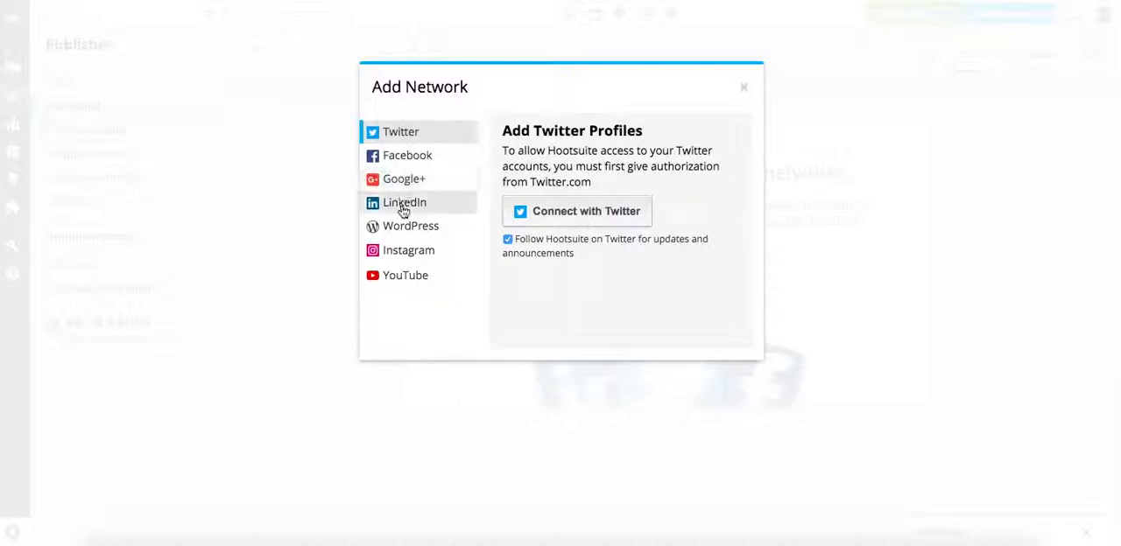
mouse_move(408, 250)
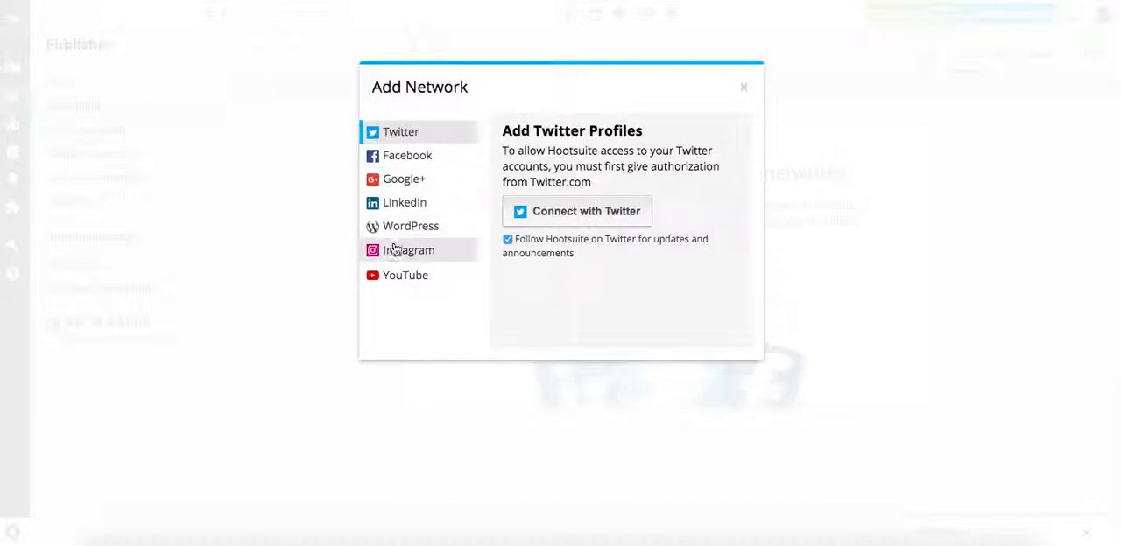
mouse_move(407, 275)
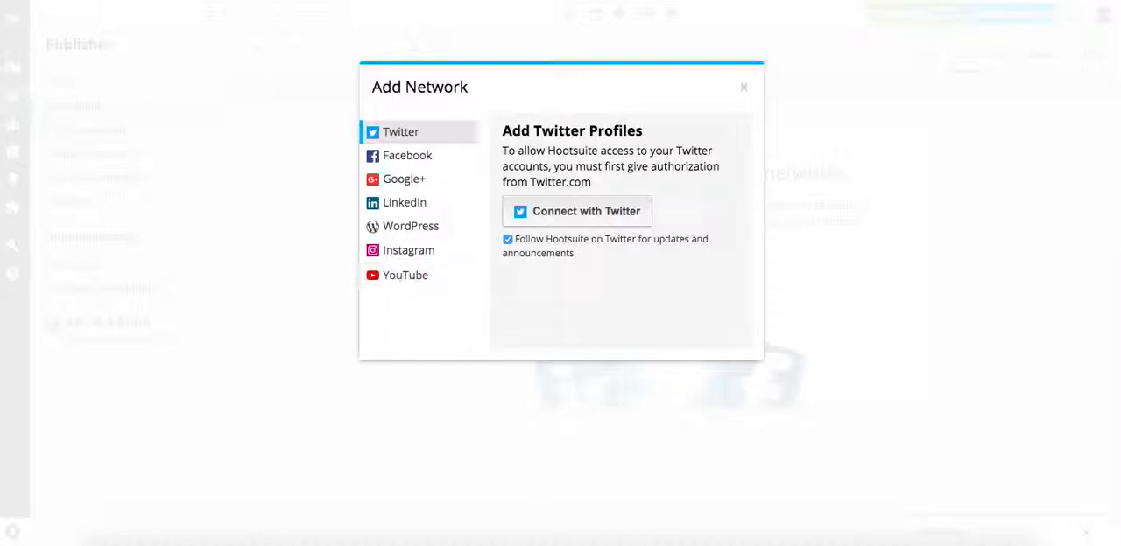
left_click(742, 88)
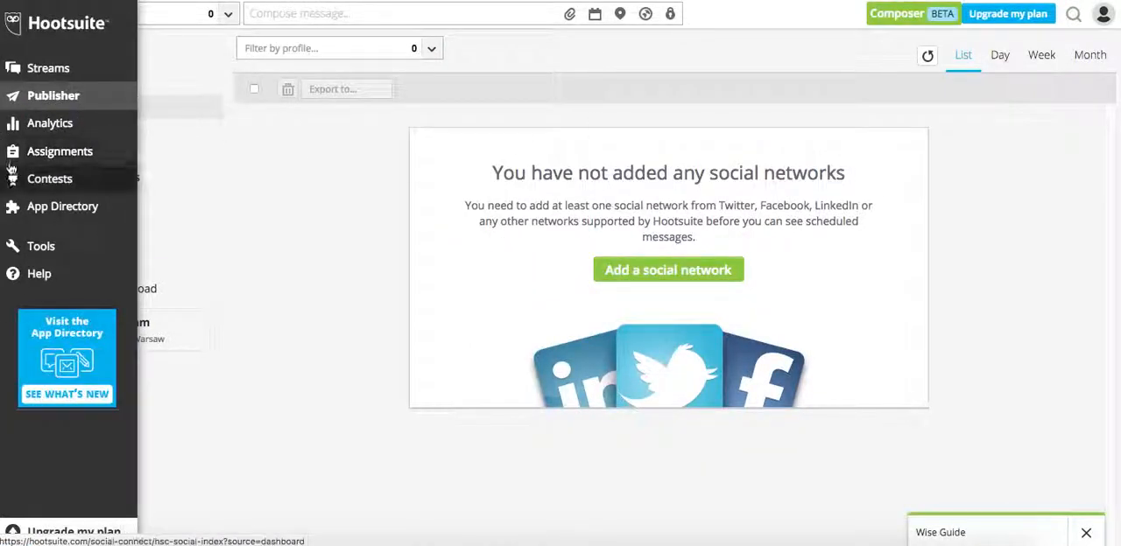
Search the App Directory for 'TailW' to find Tailwind for Pinterest
left_click(53, 95)
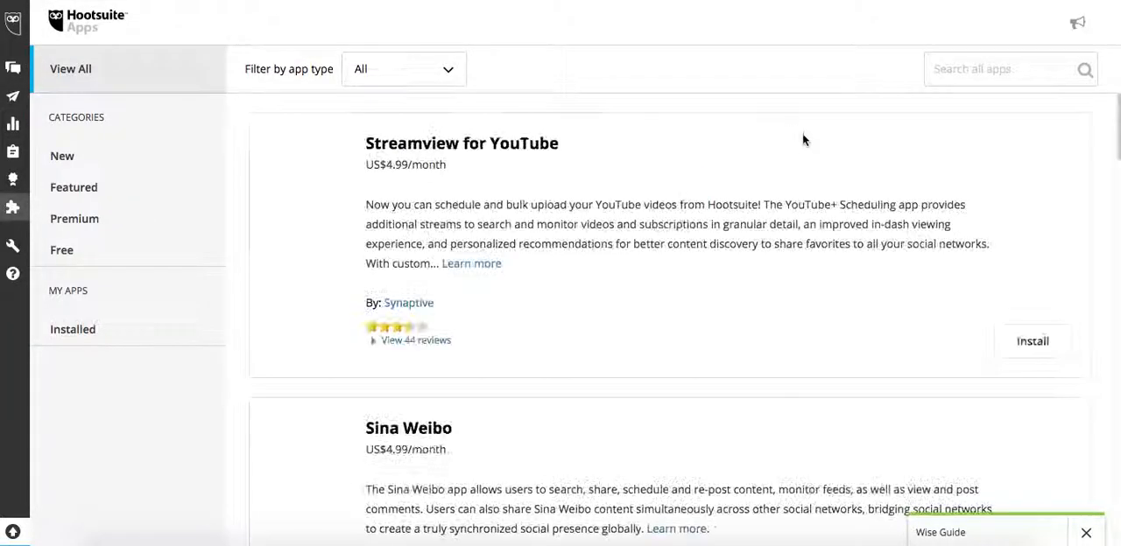
left_click(1007, 70)
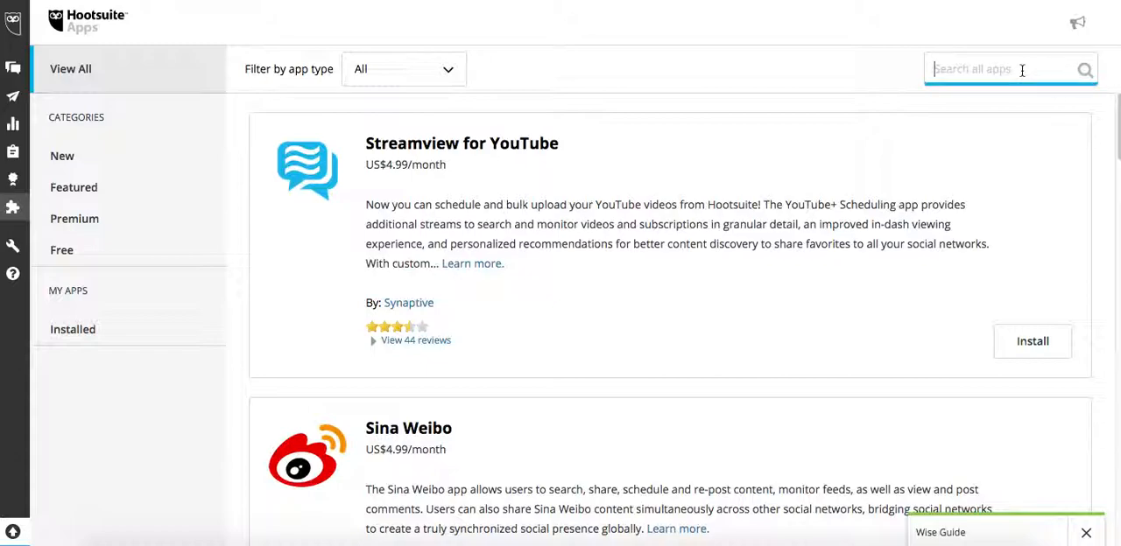
type("TailWind")
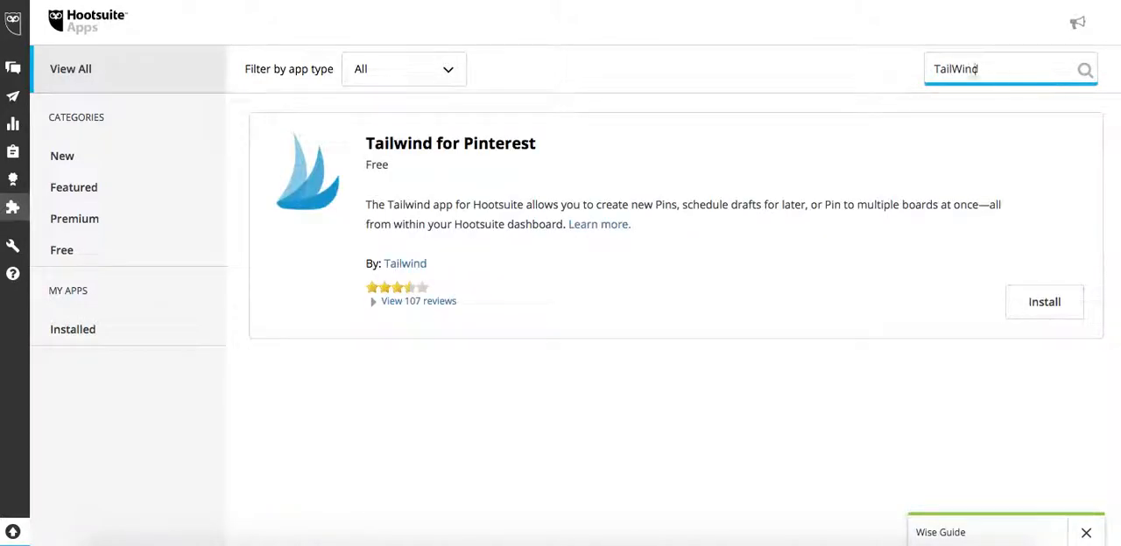
Install Tailwind for Pinterest and add its streams to a new dashboard tab
left_click(1044, 301)
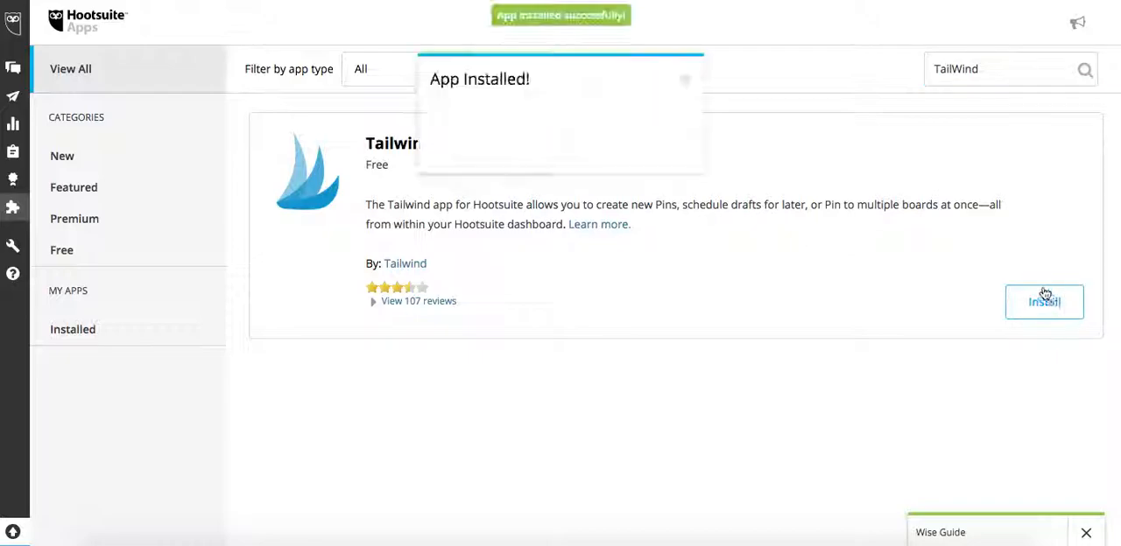
left_click(1044, 301)
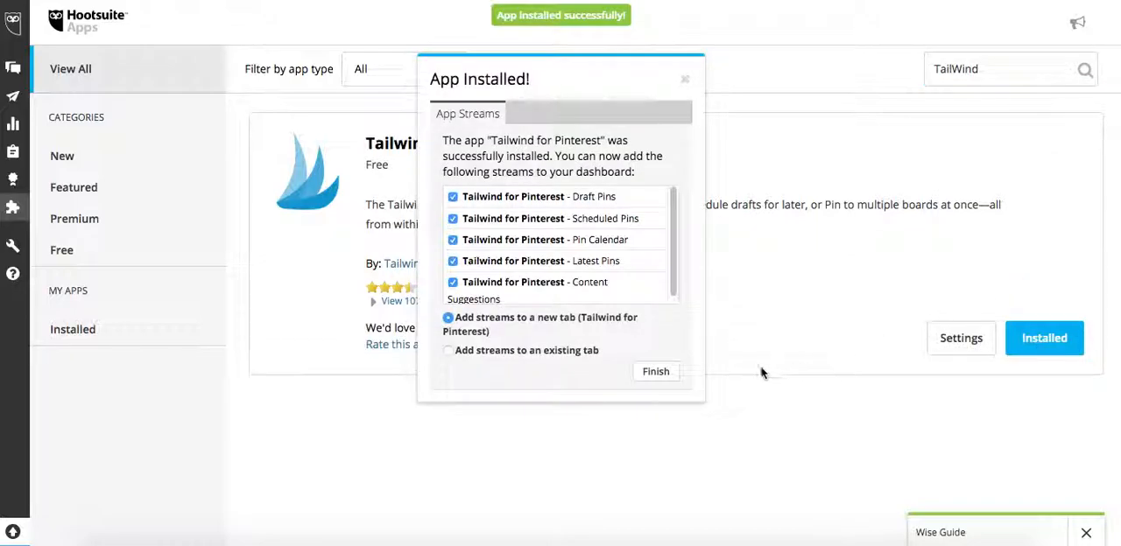
left_click(656, 371)
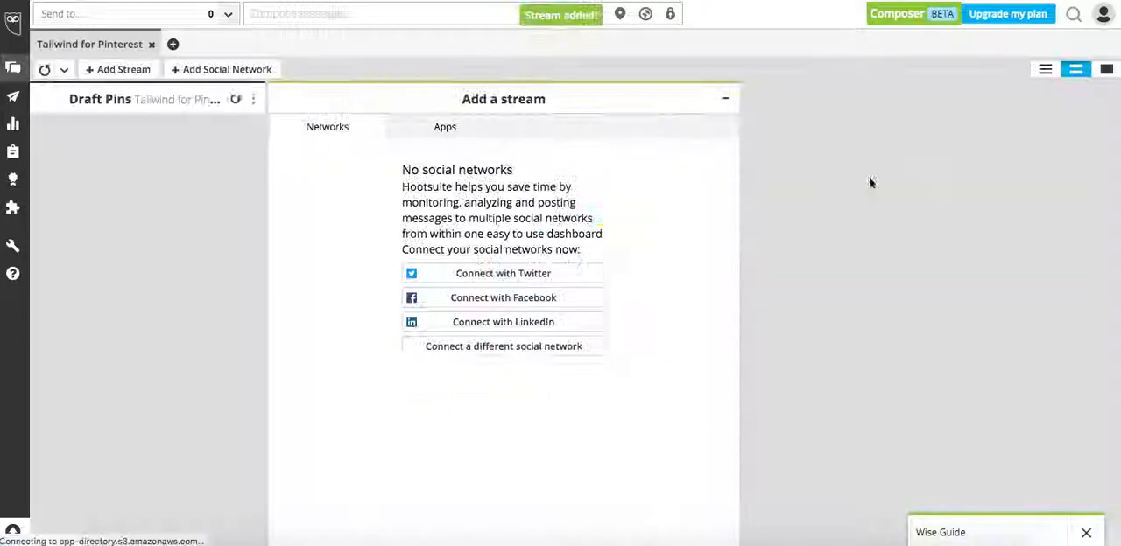